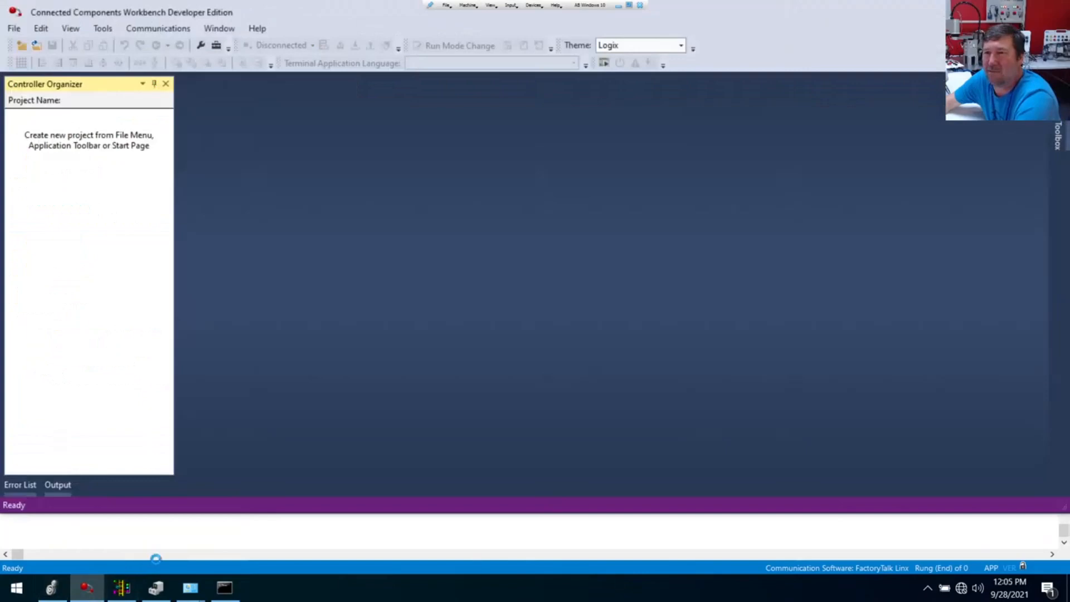
{"action": "mouse_move", "coordinate": [156, 321]}
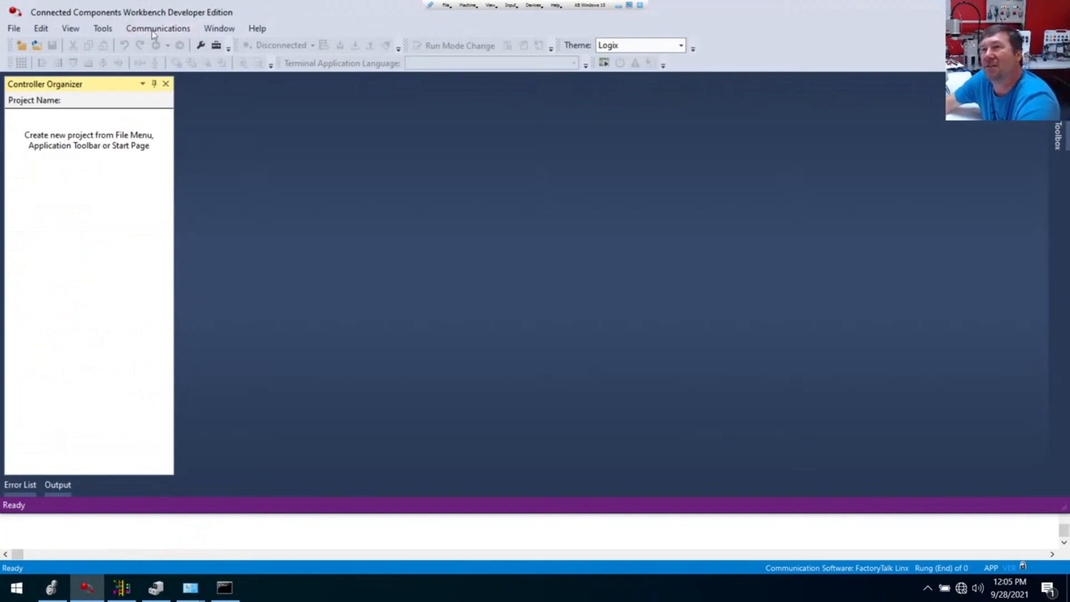
Browse the Communications and Window menus, then bring up the File menu for the Discover command.
{"action": "left_click", "coordinate": [157, 28]}
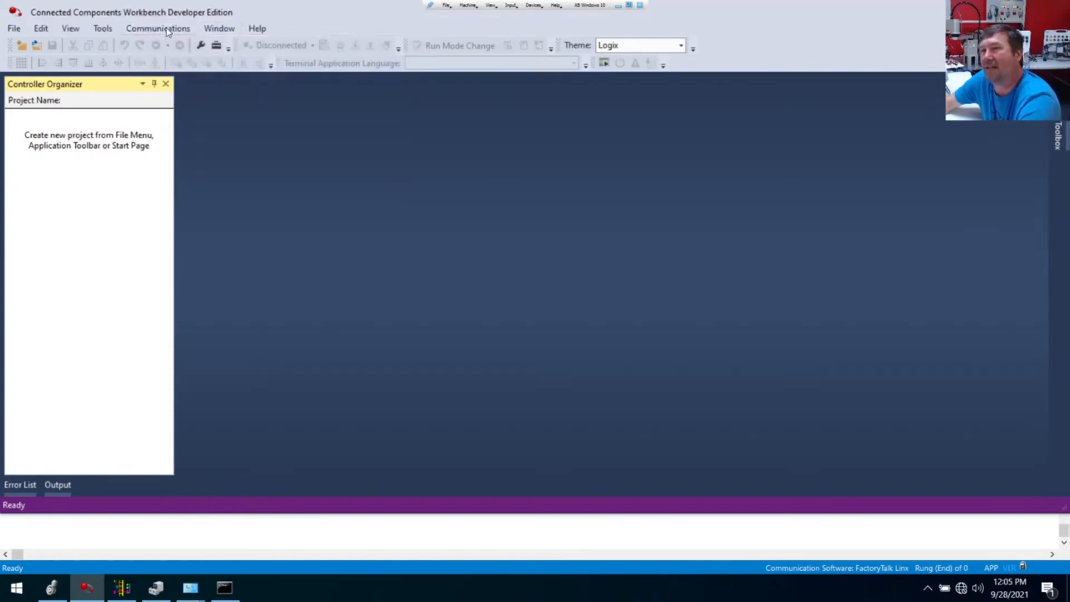
{"action": "left_click", "coordinate": [158, 27]}
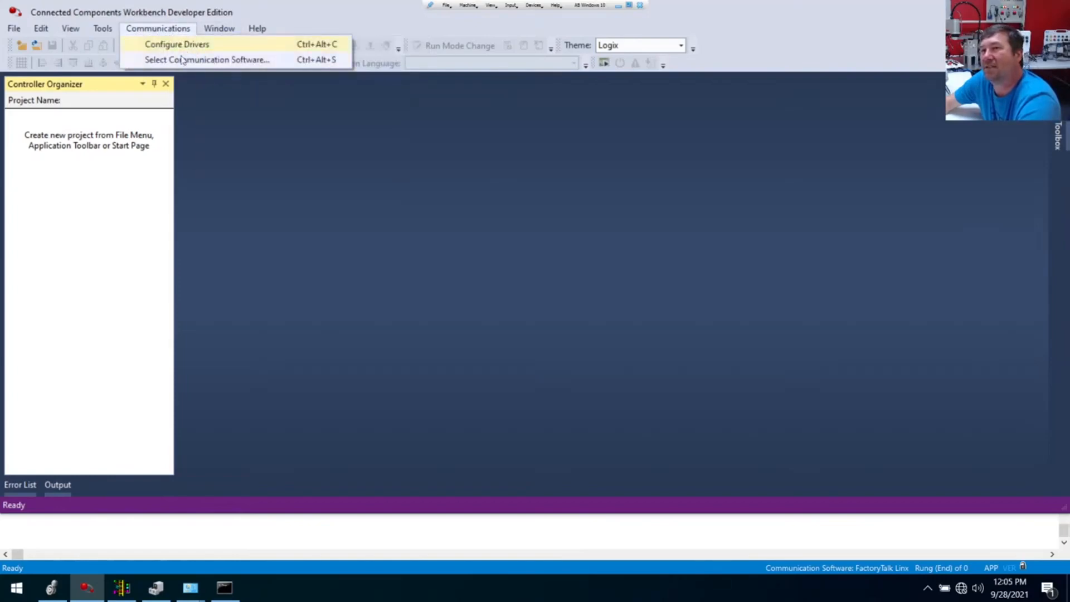
{"action": "left_click", "coordinate": [220, 27]}
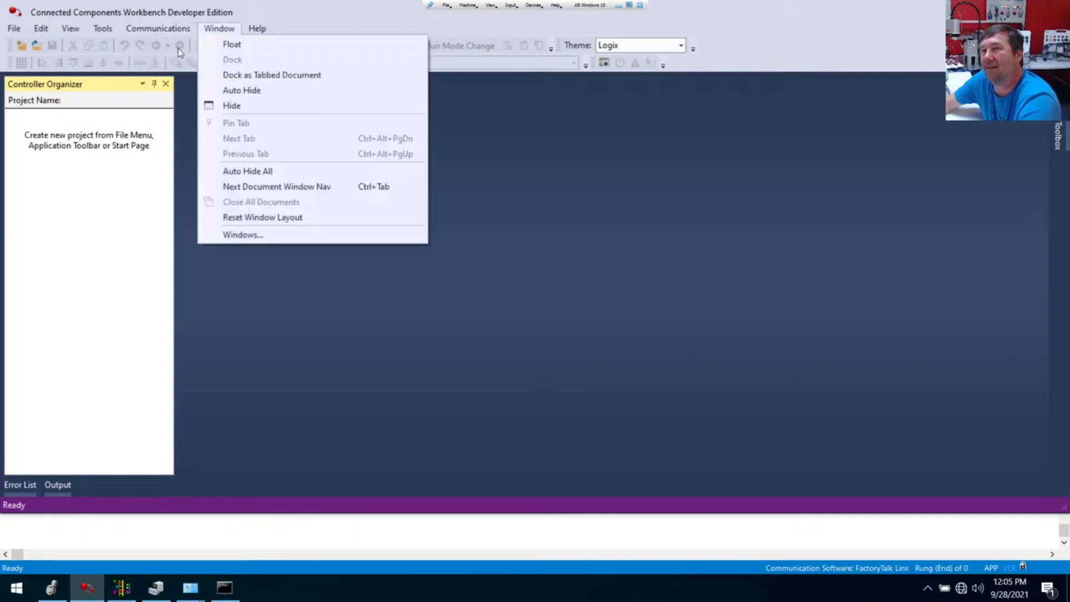
{"action": "left_click", "coordinate": [157, 28]}
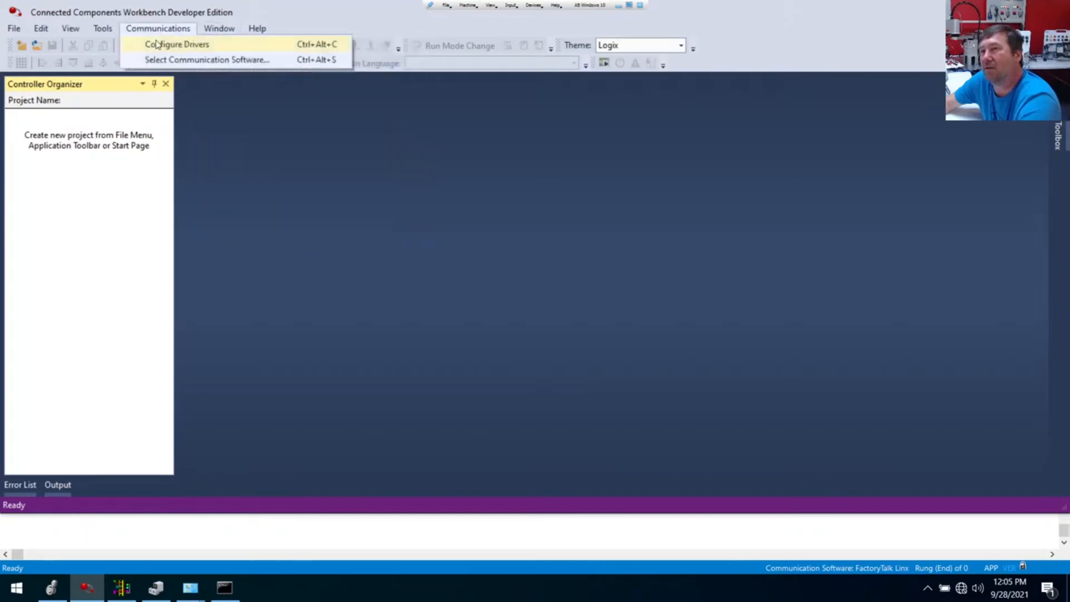
{"action": "mouse_move", "coordinate": [150, 31]}
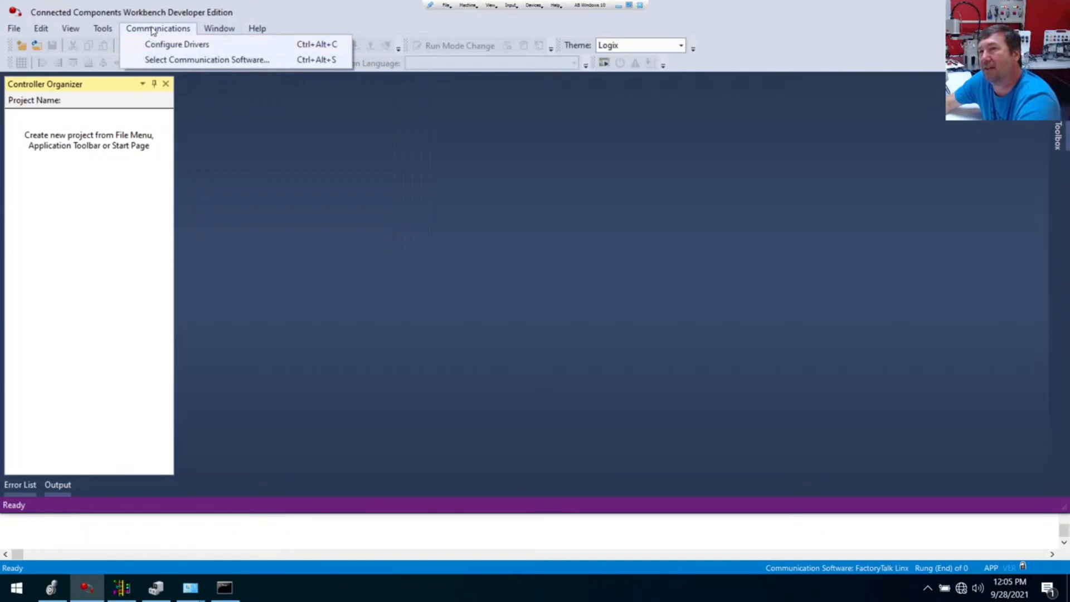
{"action": "mouse_move", "coordinate": [186, 37]}
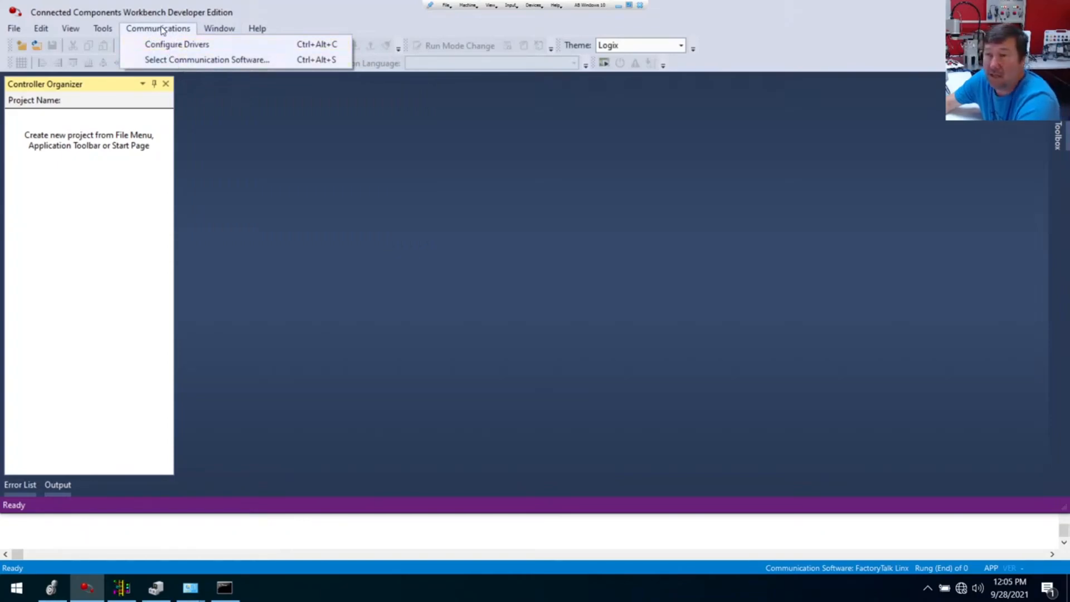
{"action": "left_click", "coordinate": [219, 28]}
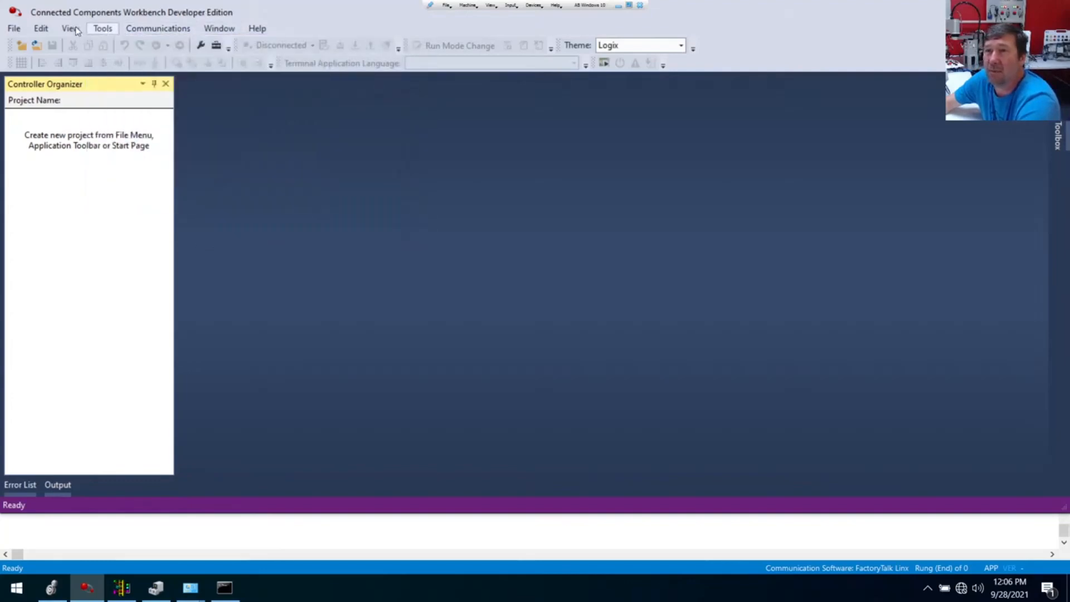
{"action": "left_click", "coordinate": [13, 28]}
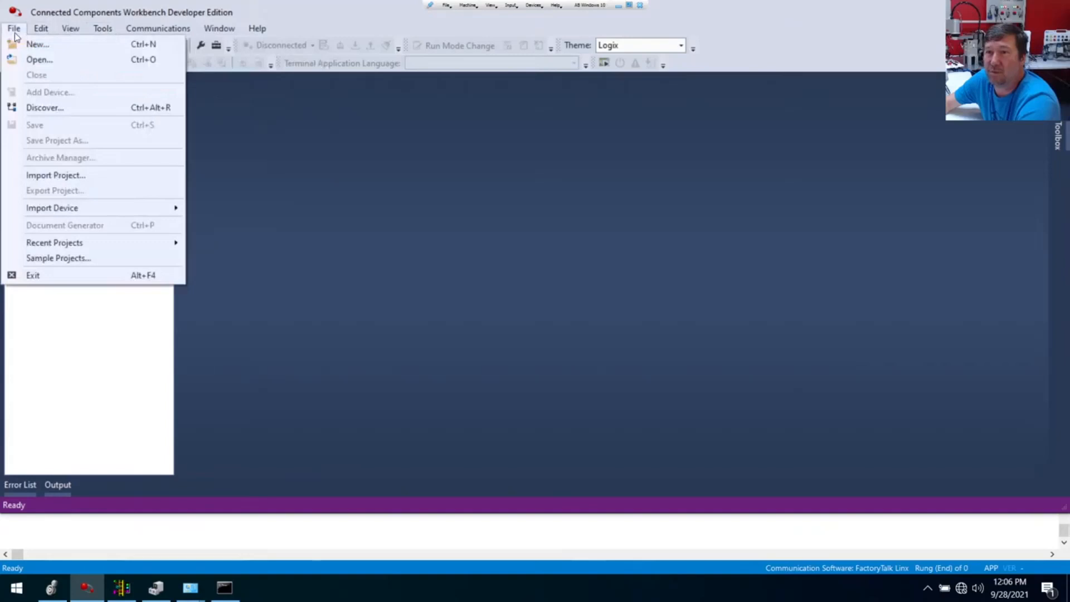
{"action": "mouse_move", "coordinate": [38, 43]}
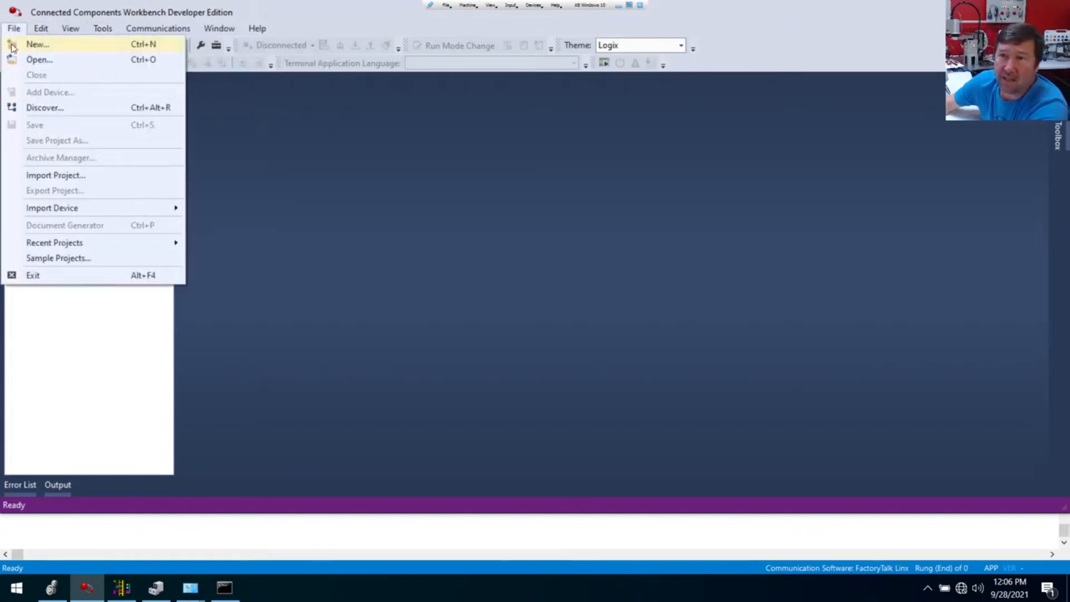
{"action": "mouse_move", "coordinate": [45, 107]}
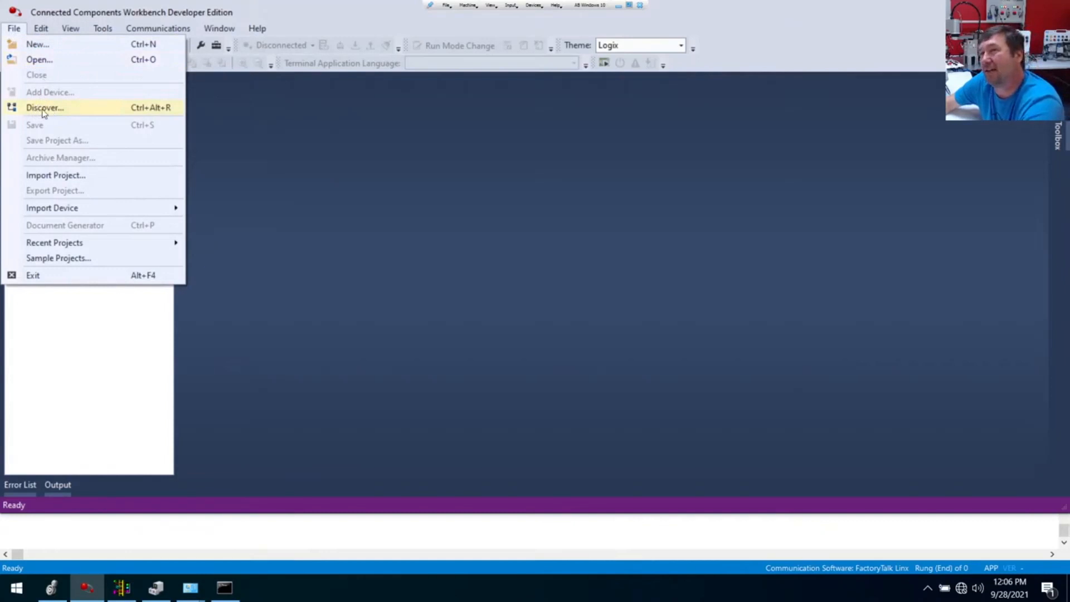
{"action": "mouse_move", "coordinate": [55, 113]}
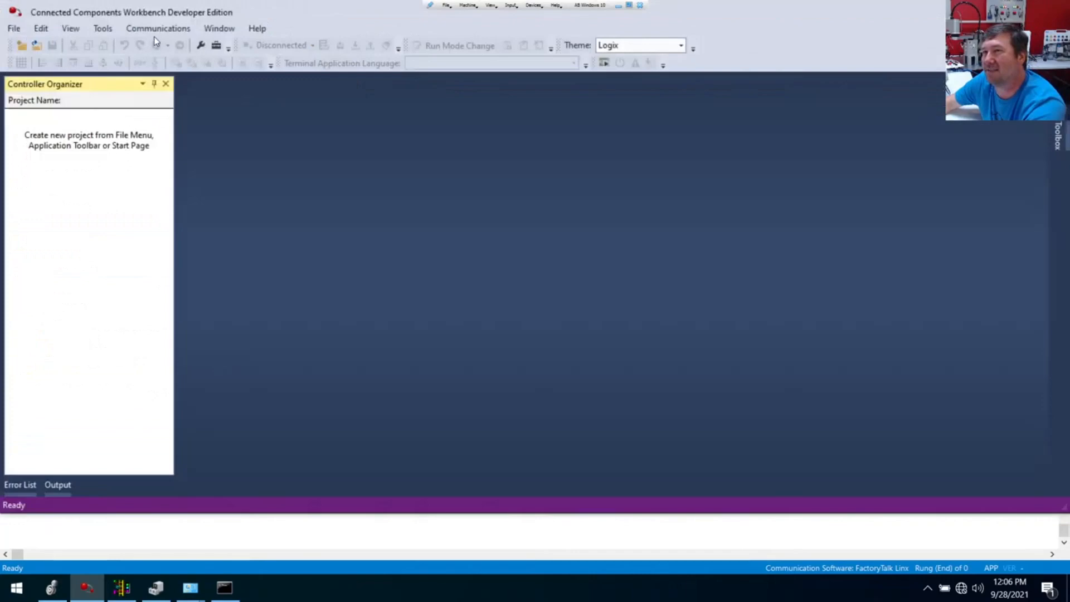
{"action": "mouse_move", "coordinate": [375, 191]}
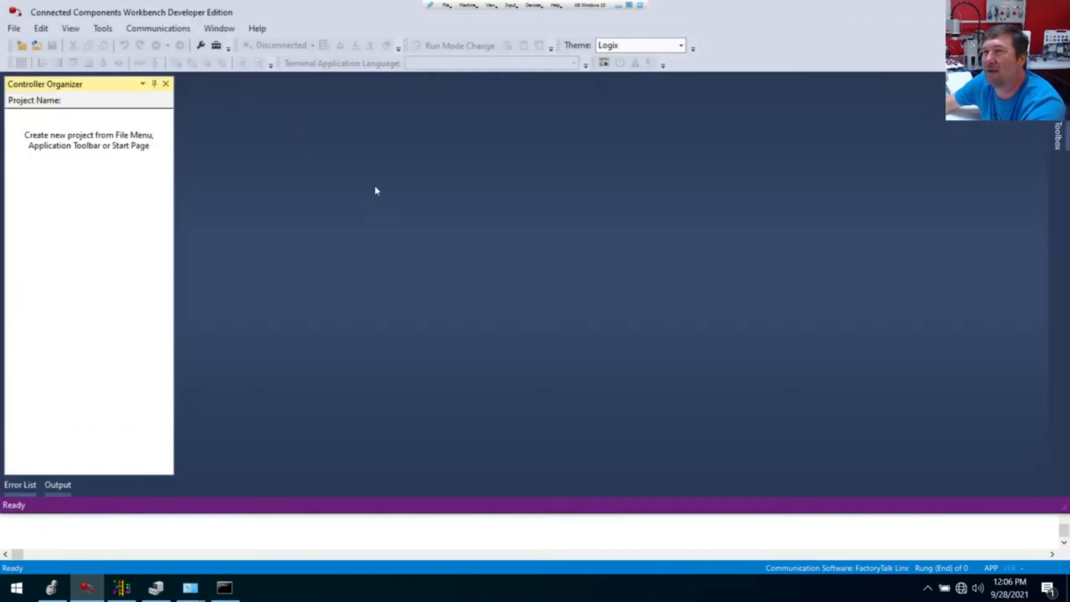
{"action": "mouse_move", "coordinate": [224, 588]}
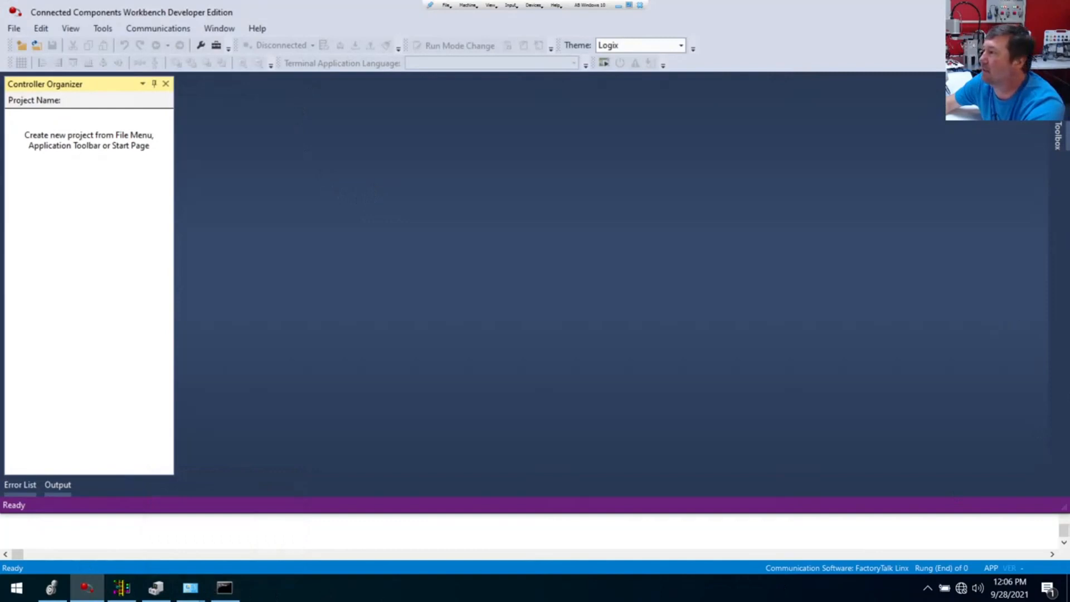
{"action": "mouse_move", "coordinate": [1056, 378]}
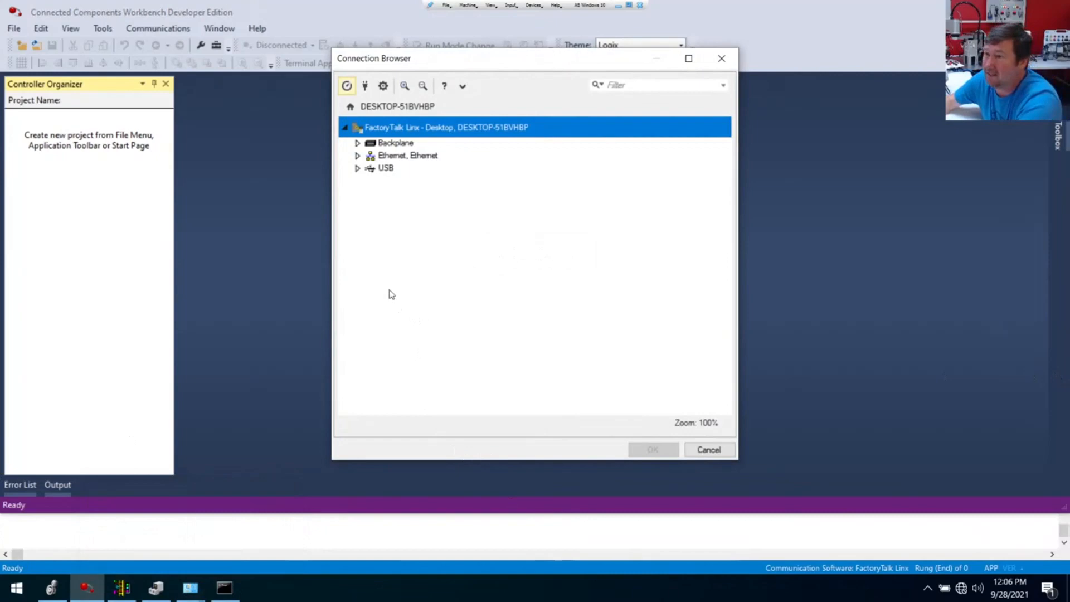
{"action": "mouse_move", "coordinate": [762, 333]}
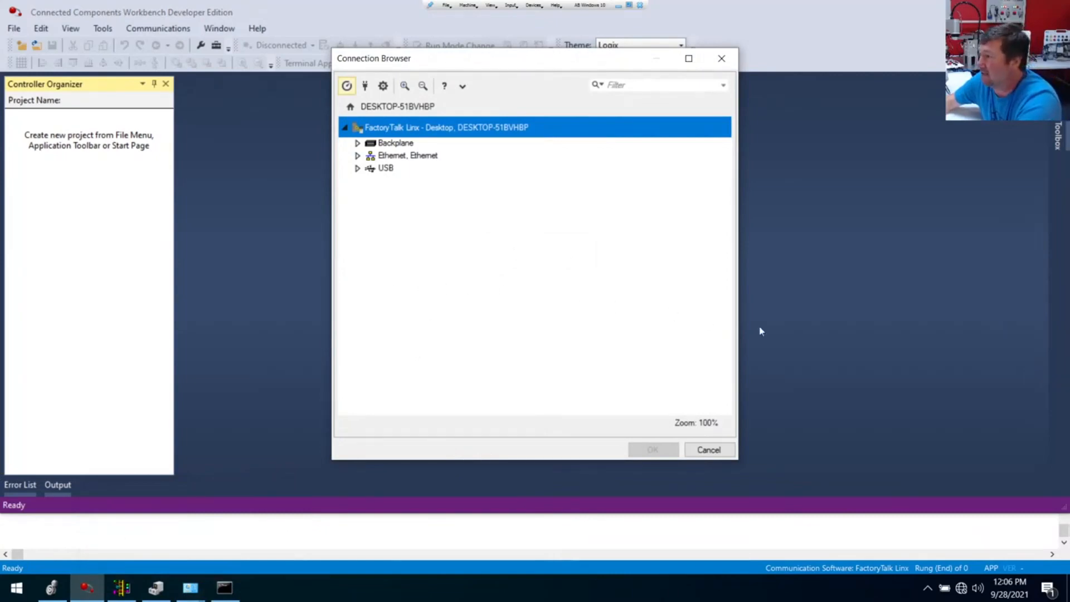
{"action": "mouse_move", "coordinate": [830, 391]}
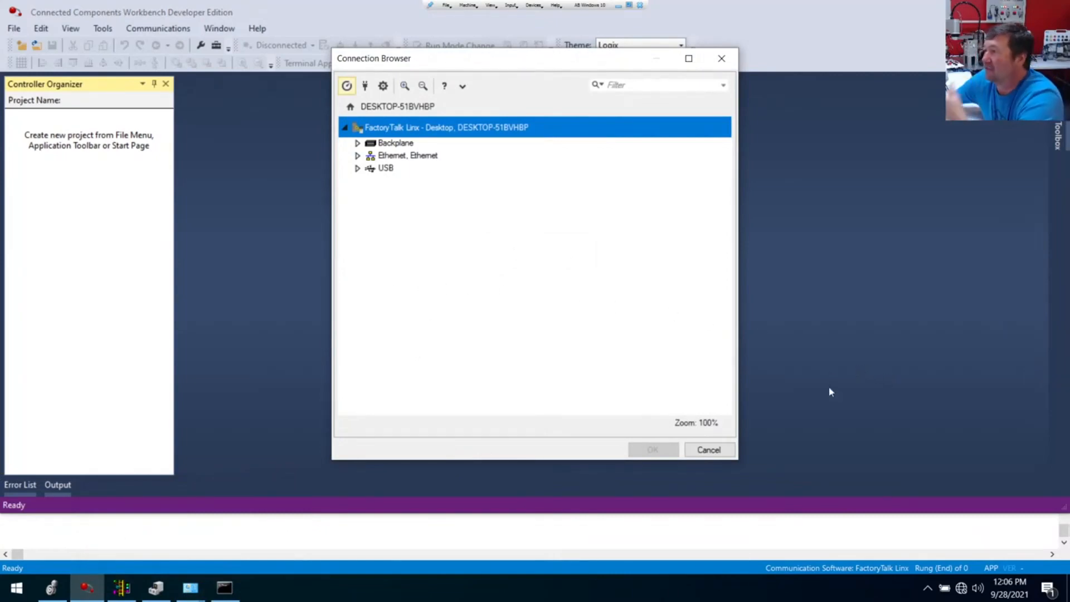
{"action": "mouse_move", "coordinate": [932, 386]}
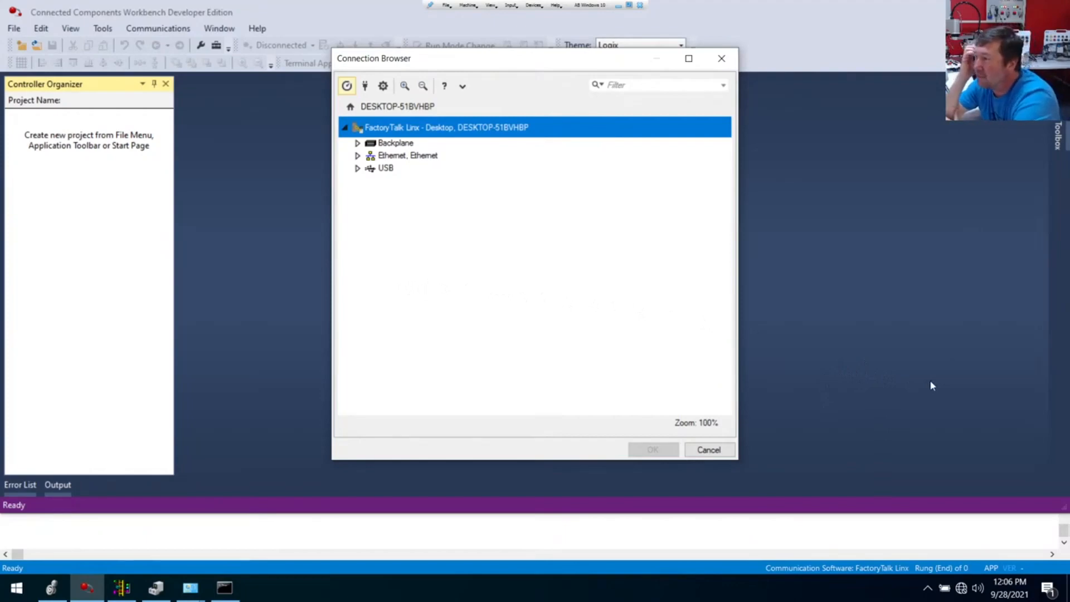
{"action": "mouse_move", "coordinate": [920, 368]}
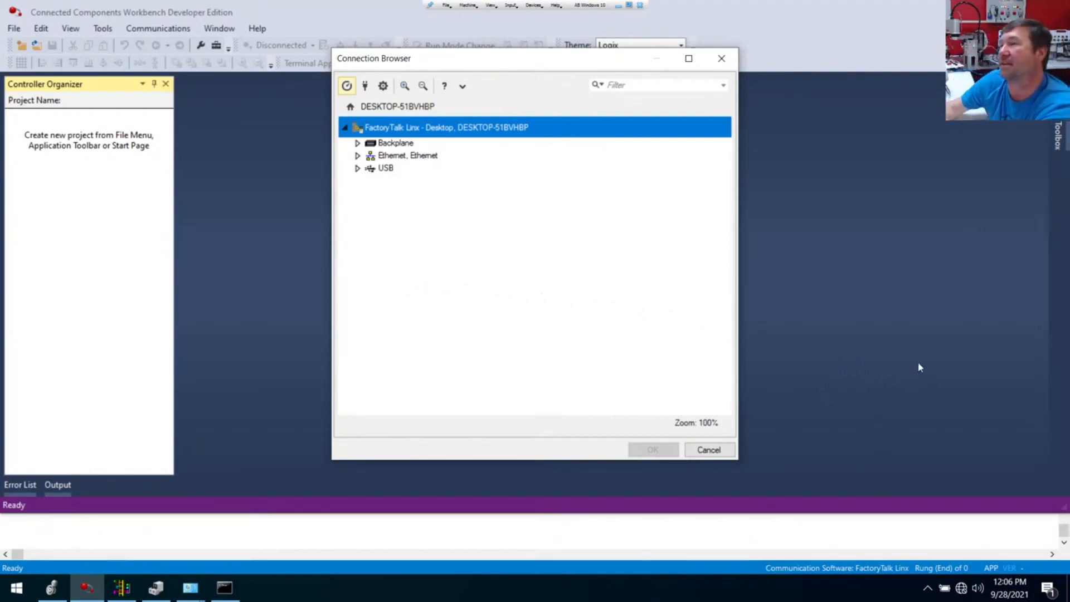
{"action": "mouse_move", "coordinate": [20, 236]}
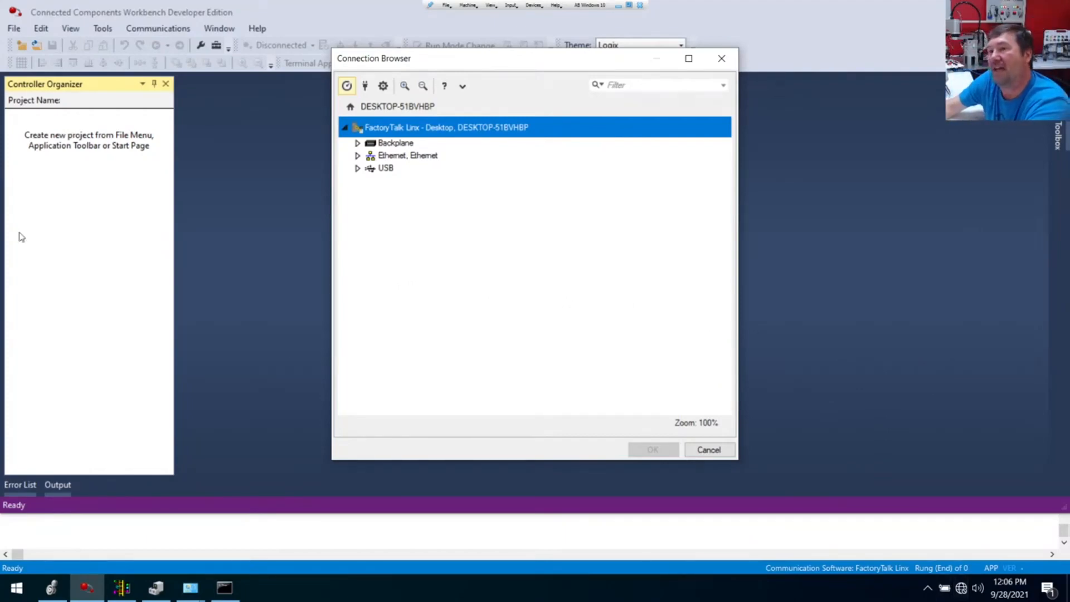
{"action": "mouse_move", "coordinate": [914, 580]}
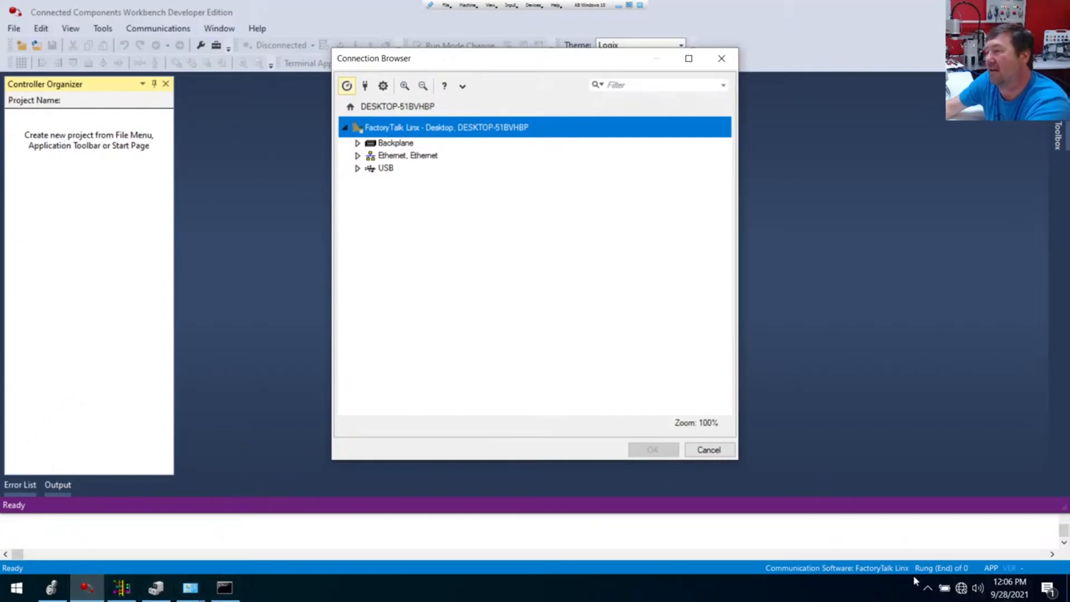
{"action": "mouse_move", "coordinate": [927, 588]}
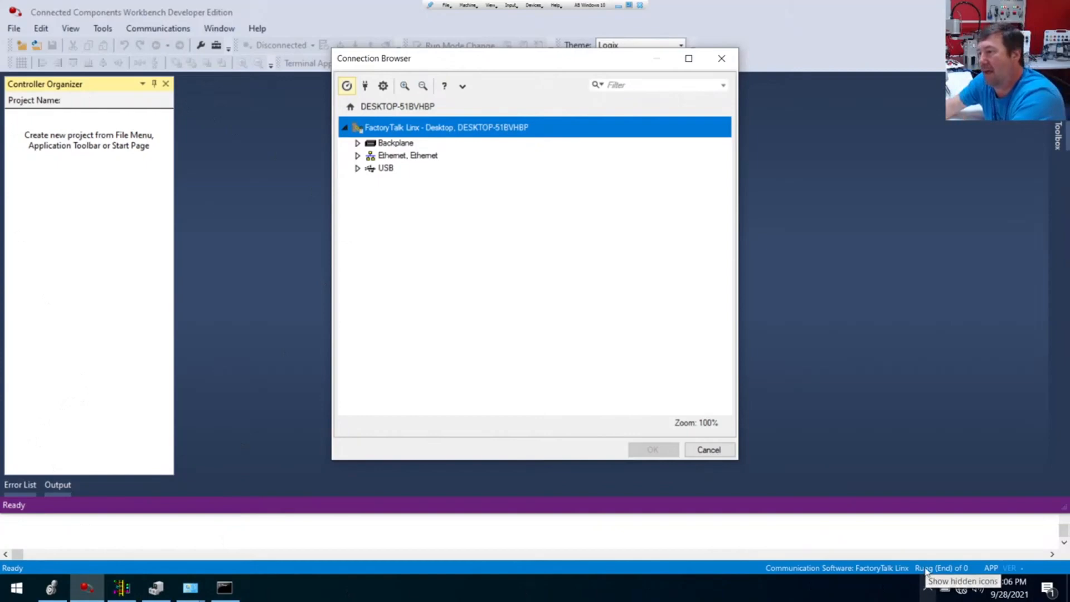
Show the RSLinx Classic Gateway window from the system tray and put it away again.
{"action": "left_click", "coordinate": [928, 580]}
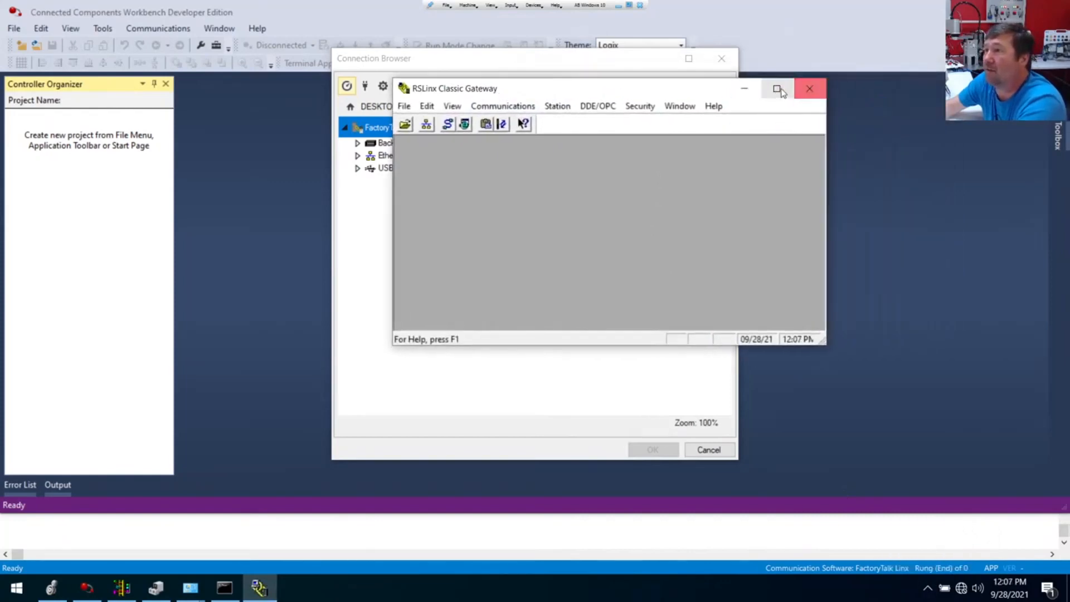
{"action": "mouse_move", "coordinate": [583, 98]}
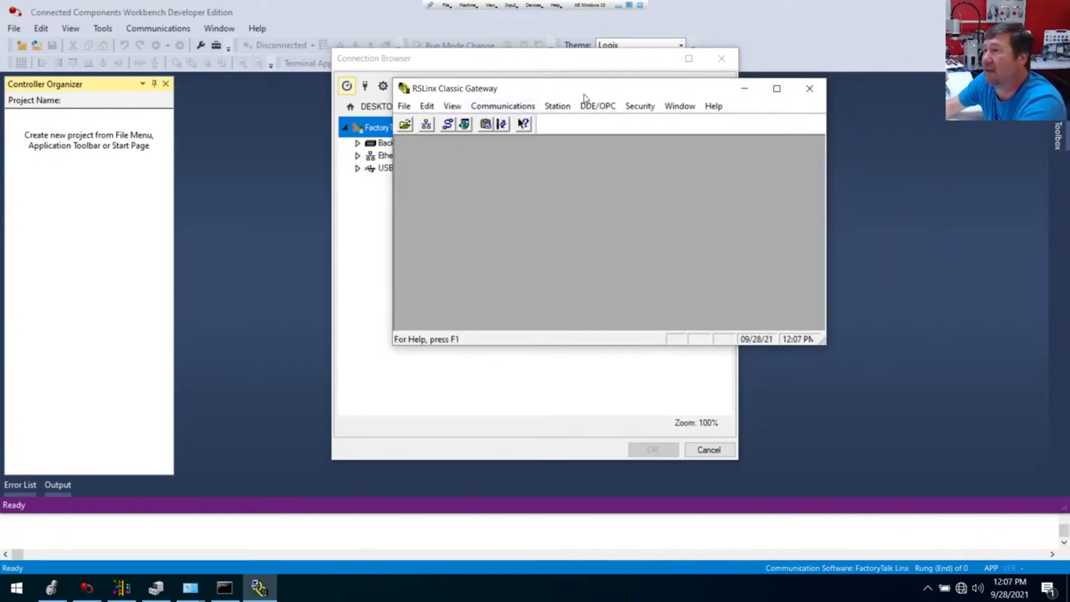
{"action": "left_click", "coordinate": [809, 89]}
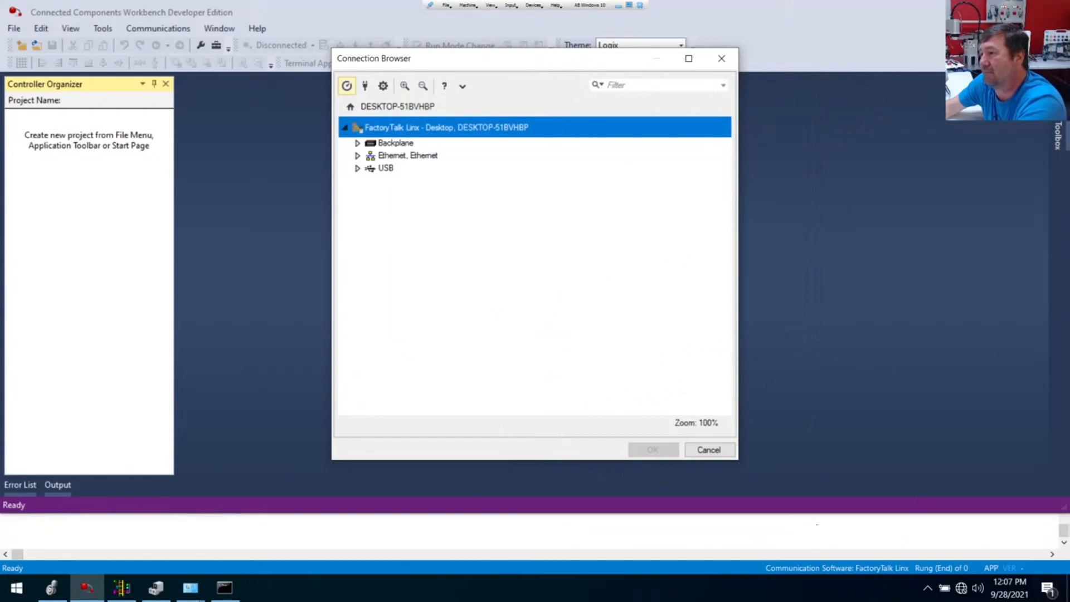
{"action": "mouse_move", "coordinate": [695, 418]}
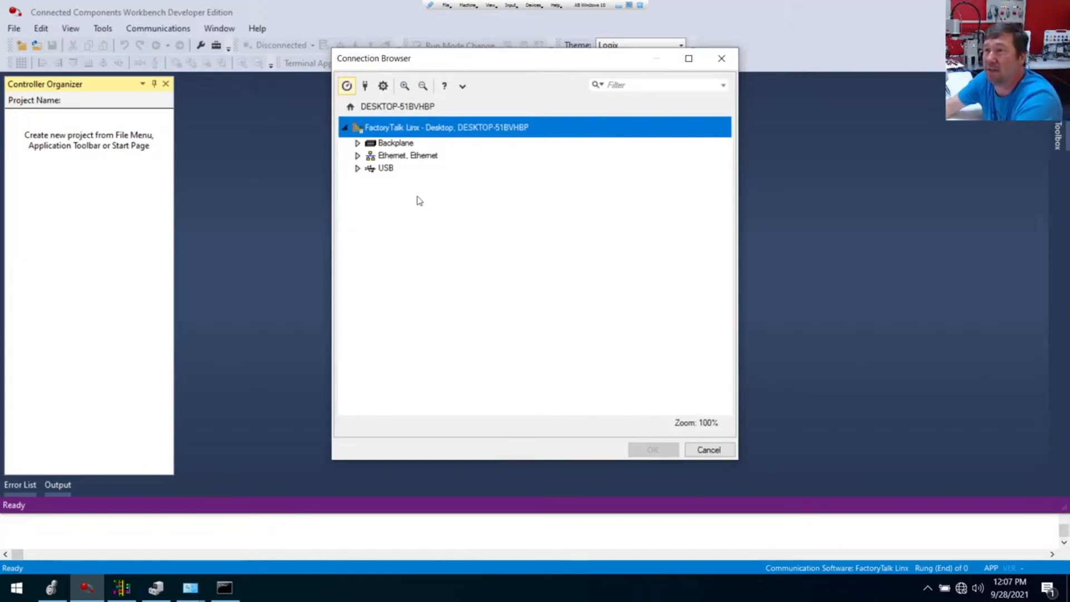
{"action": "mouse_move", "coordinate": [378, 175]}
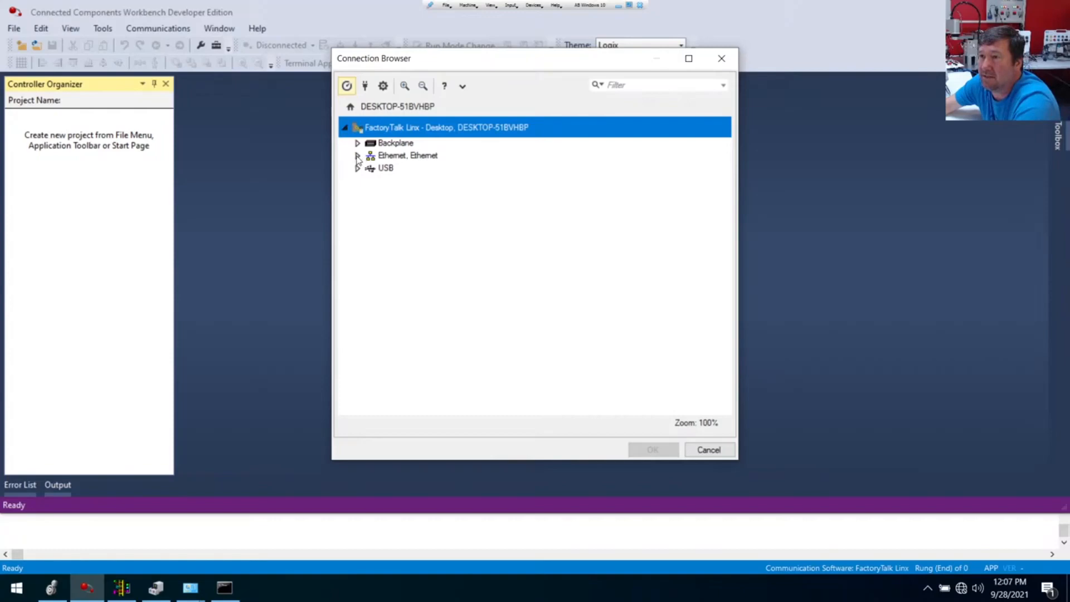
Expand Ethernet and confirm the Micro850 2080-LC50-24QBB at 192.168.1.10 as the project controller.
{"action": "left_click", "coordinate": [357, 155]}
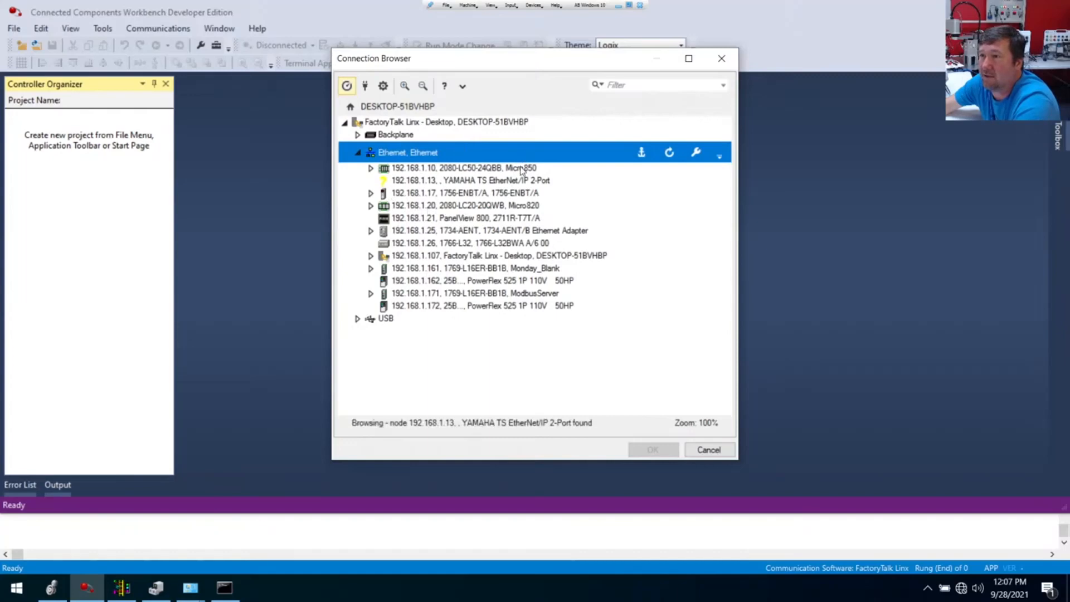
{"action": "mouse_move", "coordinate": [433, 144]}
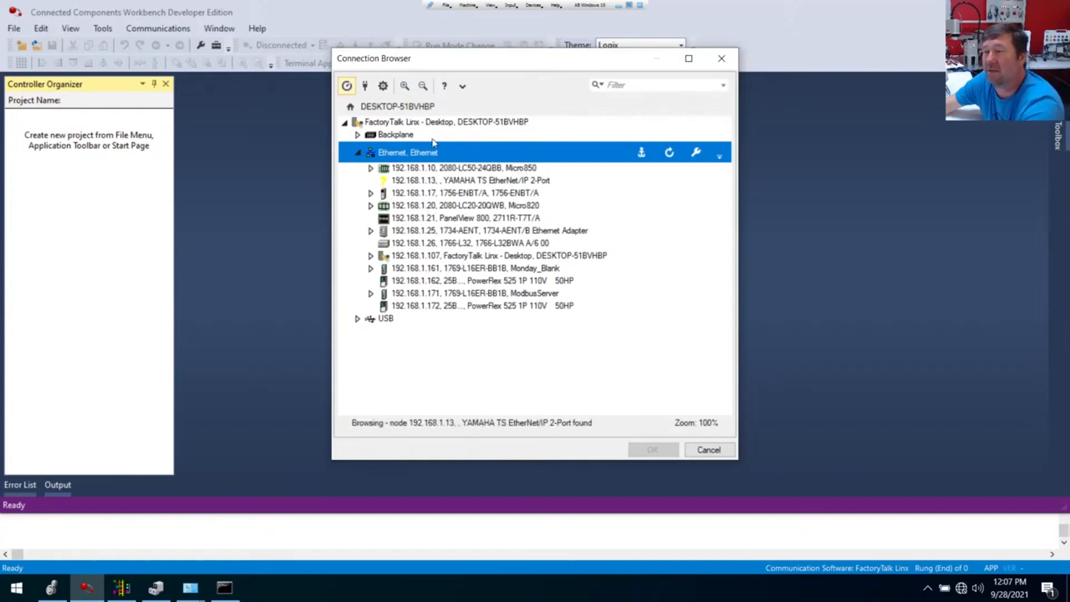
{"action": "mouse_move", "coordinate": [456, 212]}
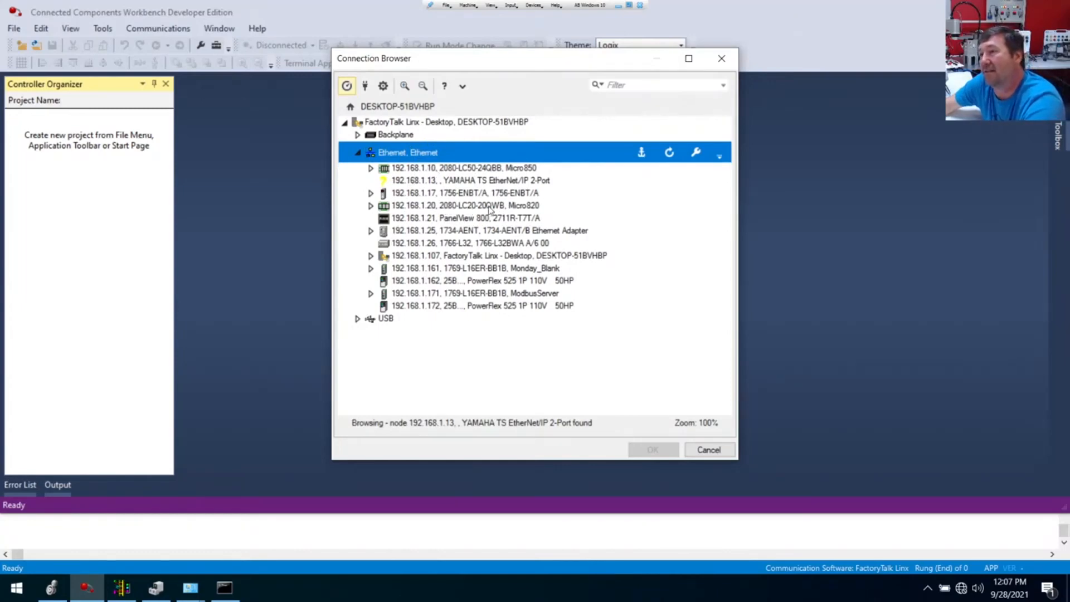
{"action": "mouse_move", "coordinate": [450, 214]}
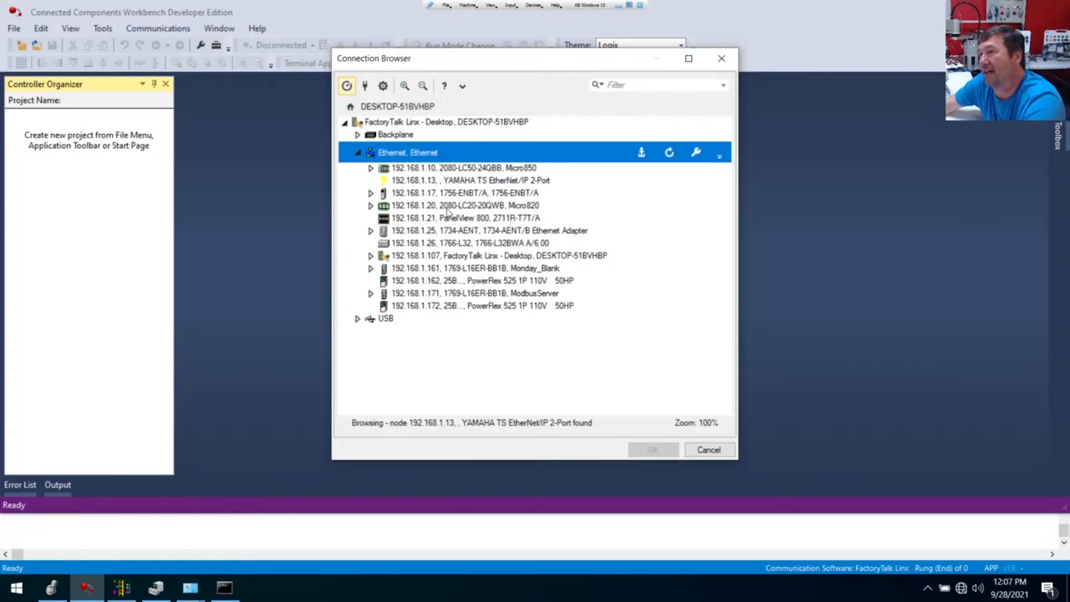
{"action": "mouse_move", "coordinate": [531, 169]}
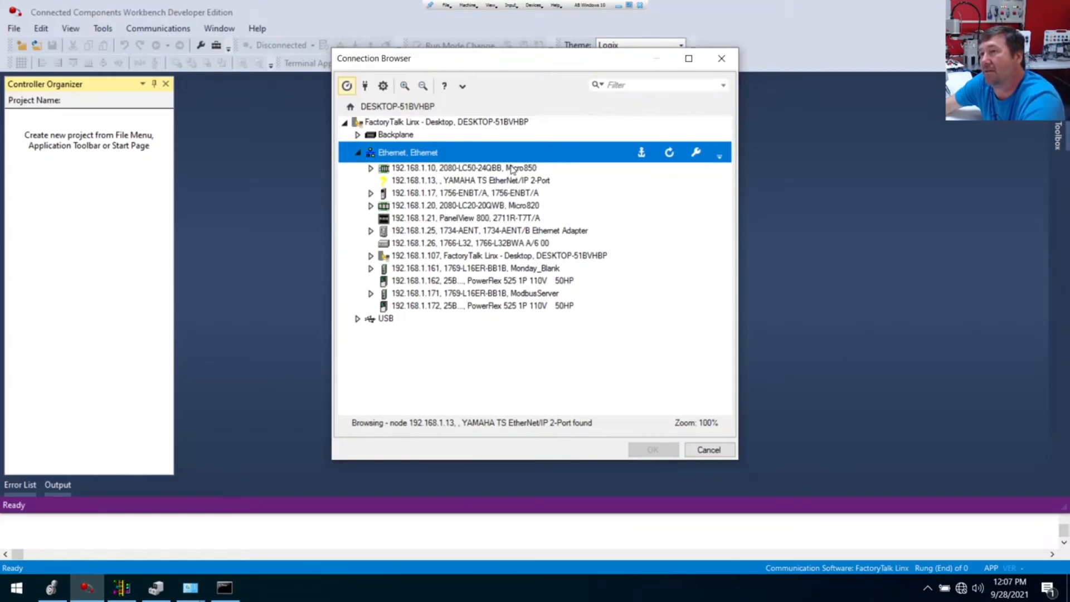
{"action": "left_click", "coordinate": [463, 168]}
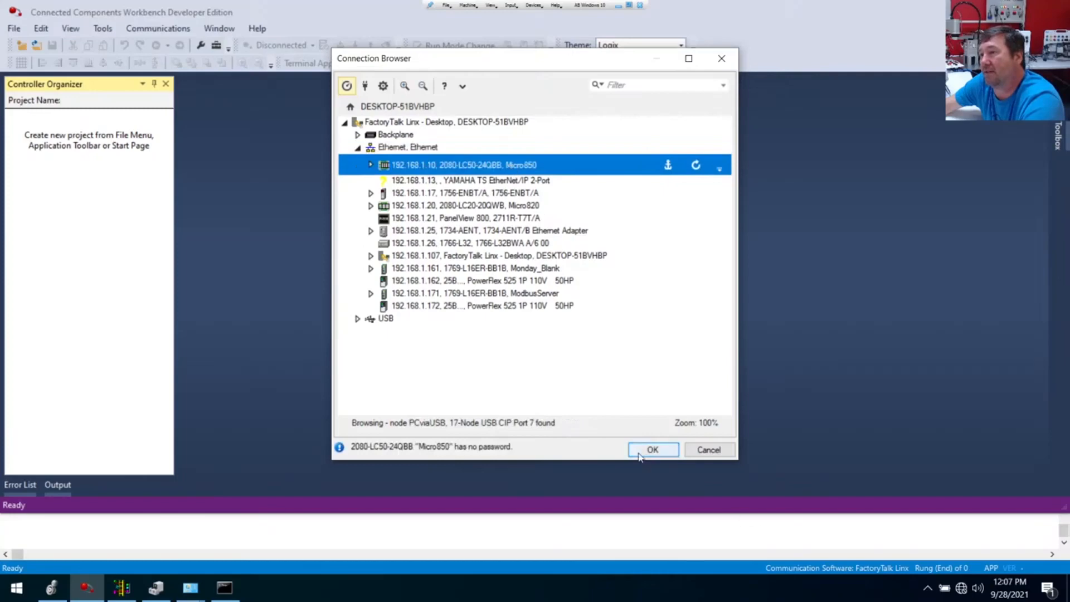
{"action": "left_click", "coordinate": [651, 449]}
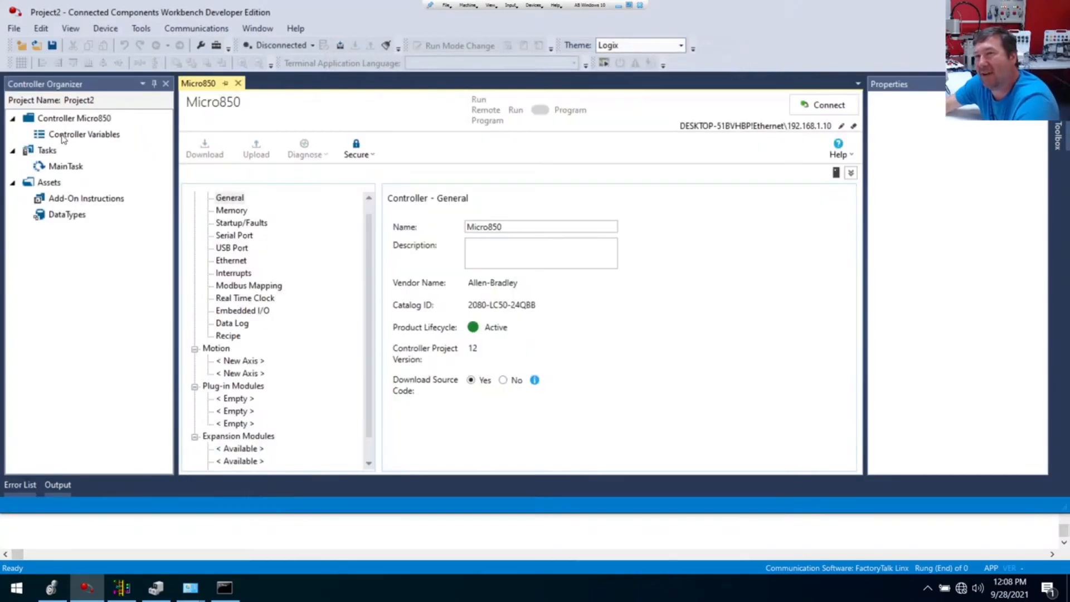
{"action": "mouse_move", "coordinate": [154, 114]}
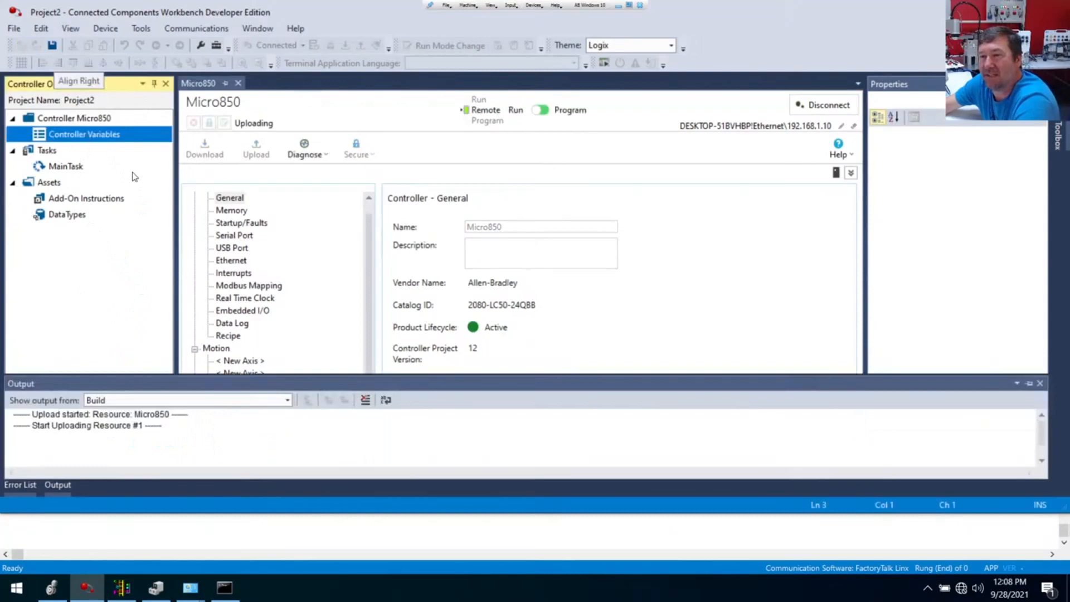
{"action": "mouse_move", "coordinate": [390, 319]}
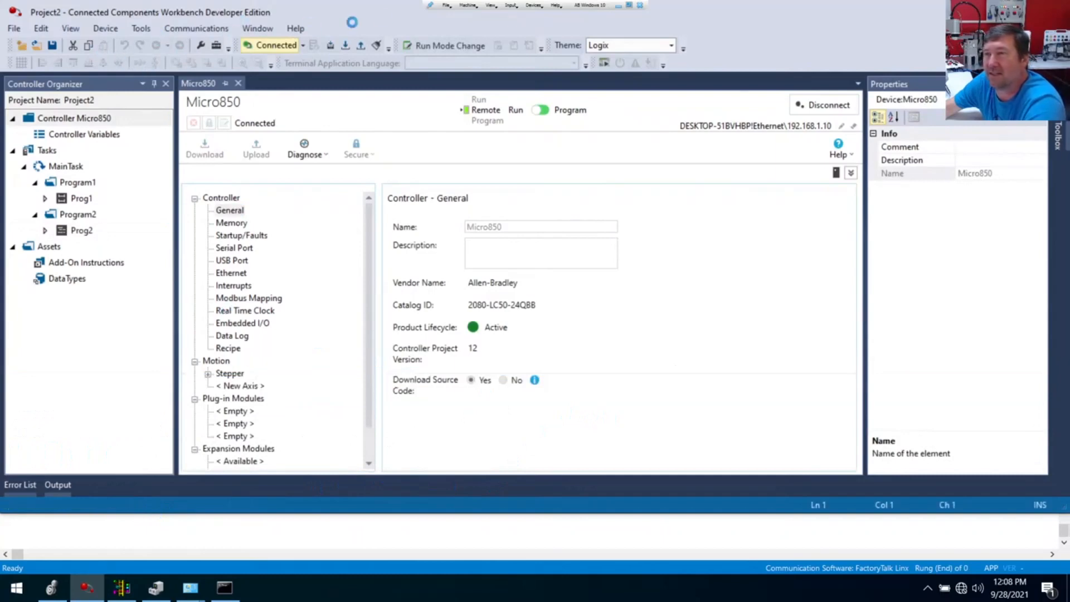
Wait for the Micro850 upload to finish, leaving Project2 connected with Program1 and Program2 listed.
{"action": "left_click", "coordinate": [257, 148]}
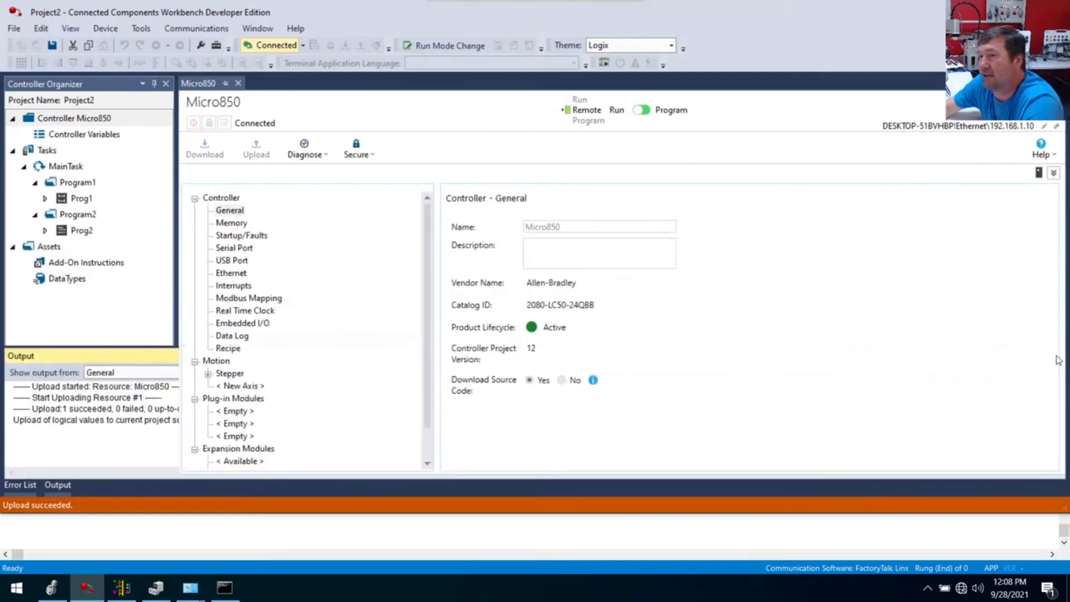
{"action": "left_click", "coordinate": [57, 485]}
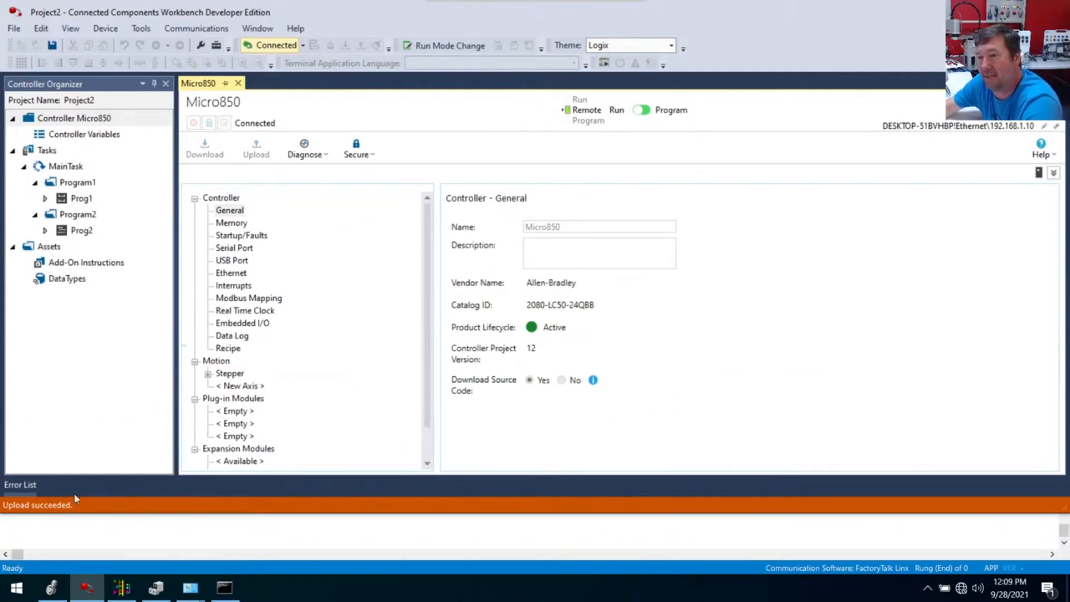
{"action": "mouse_move", "coordinate": [627, 81]}
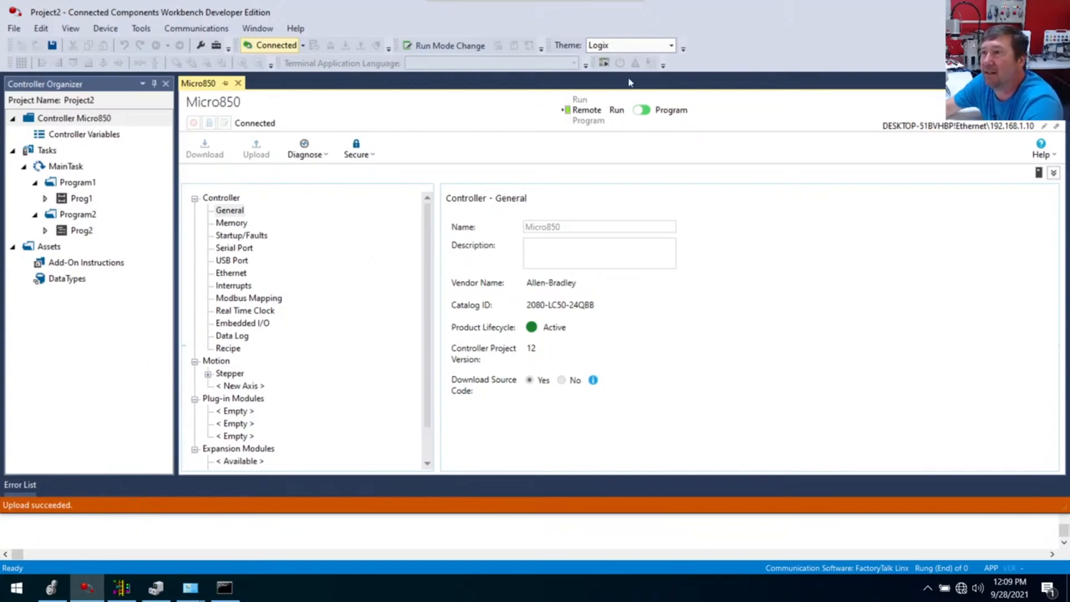
{"action": "mouse_move", "coordinate": [64, 214]}
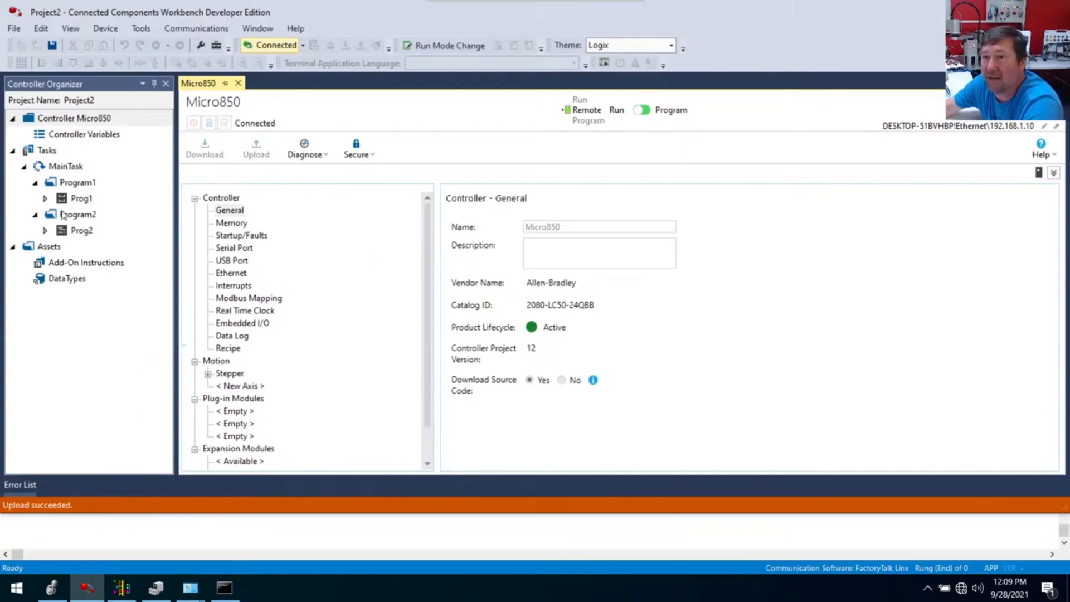
Open the Prog1 ladder routine and scroll through its live homing and stepper rungs.
{"action": "left_click", "coordinate": [81, 199]}
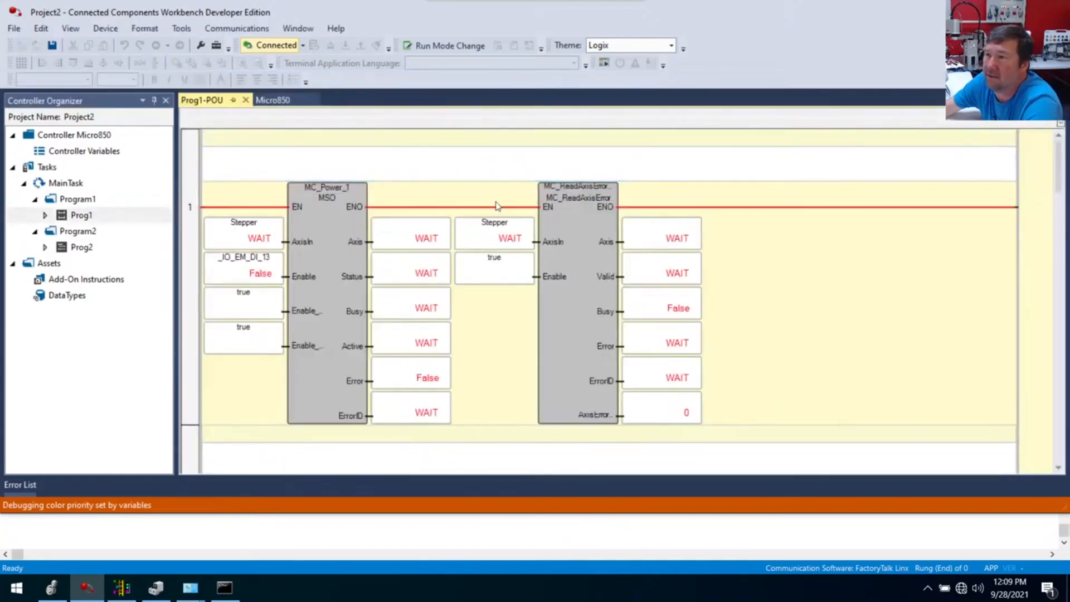
{"action": "scroll", "scroll_direction": "down", "scroll_amount": 3}
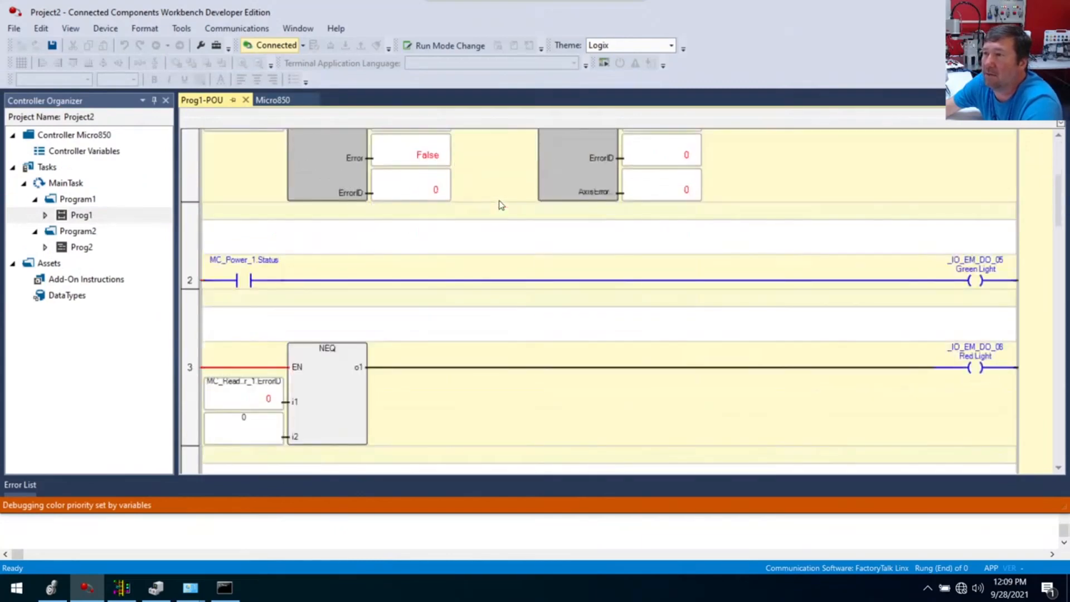
{"action": "scroll", "scroll_direction": "down", "scroll_amount": 3}
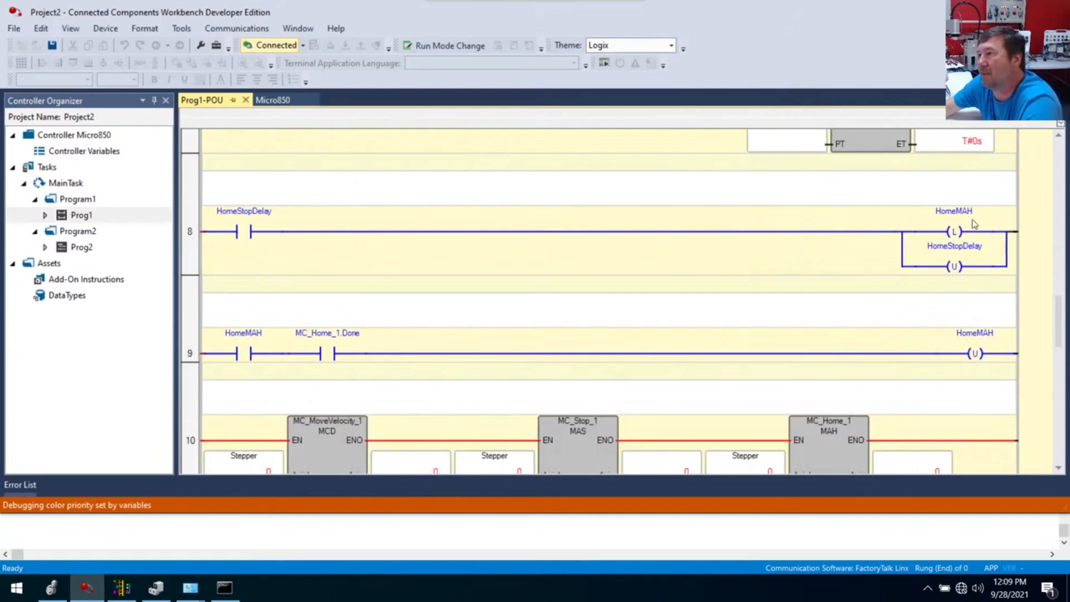
{"action": "mouse_move", "coordinate": [381, 93]}
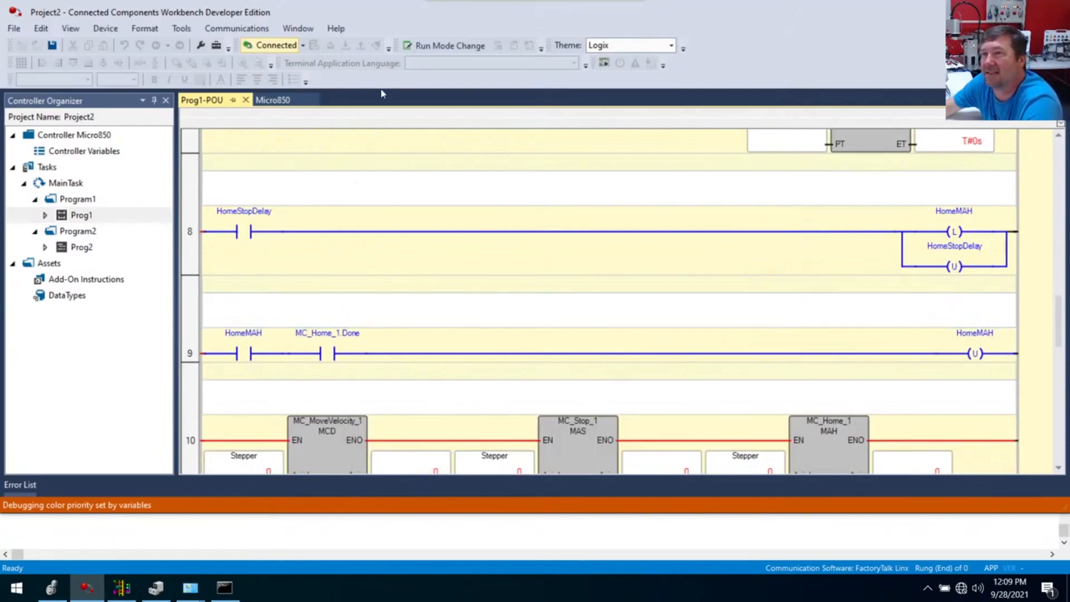
{"action": "mouse_move", "coordinate": [365, 48]}
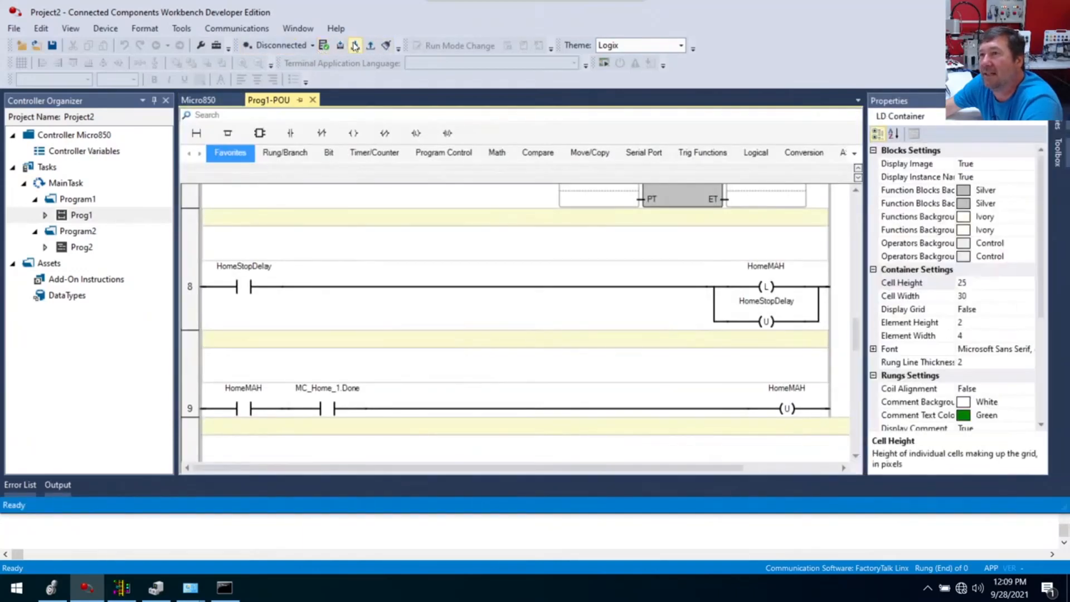
{"action": "mouse_move", "coordinate": [370, 45]}
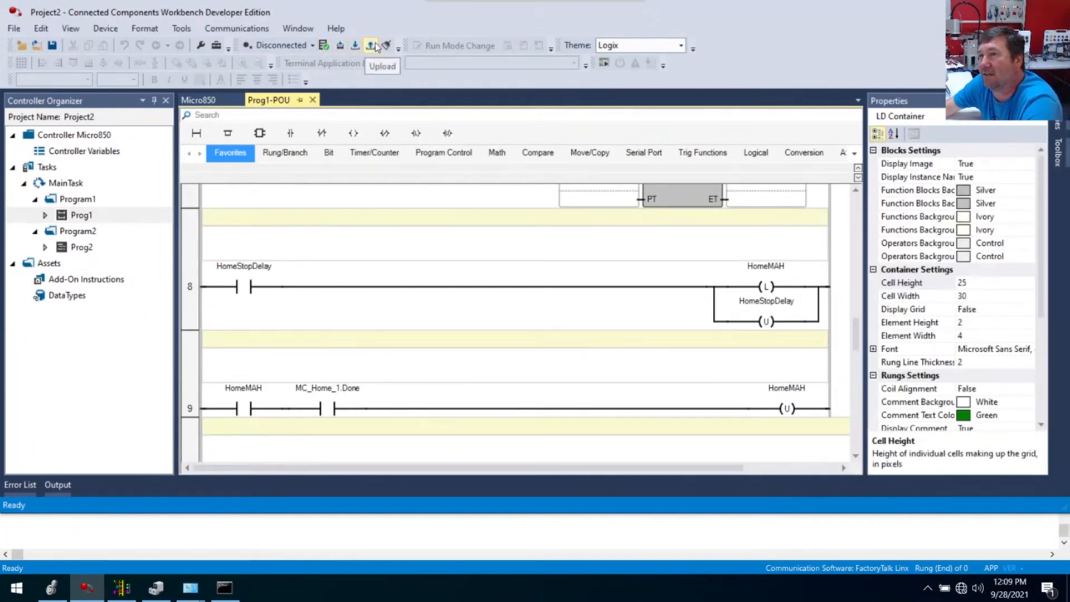
Select Controller Micro850 and bring up its connect, download and upload commands.
{"action": "left_click", "coordinate": [74, 134]}
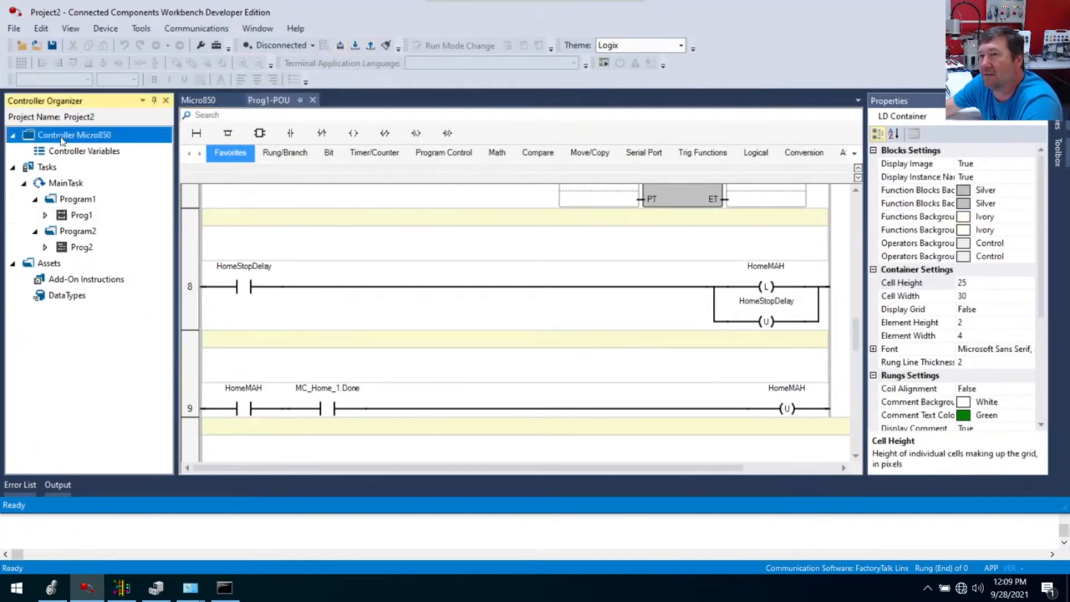
{"action": "right_click", "coordinate": [73, 135]}
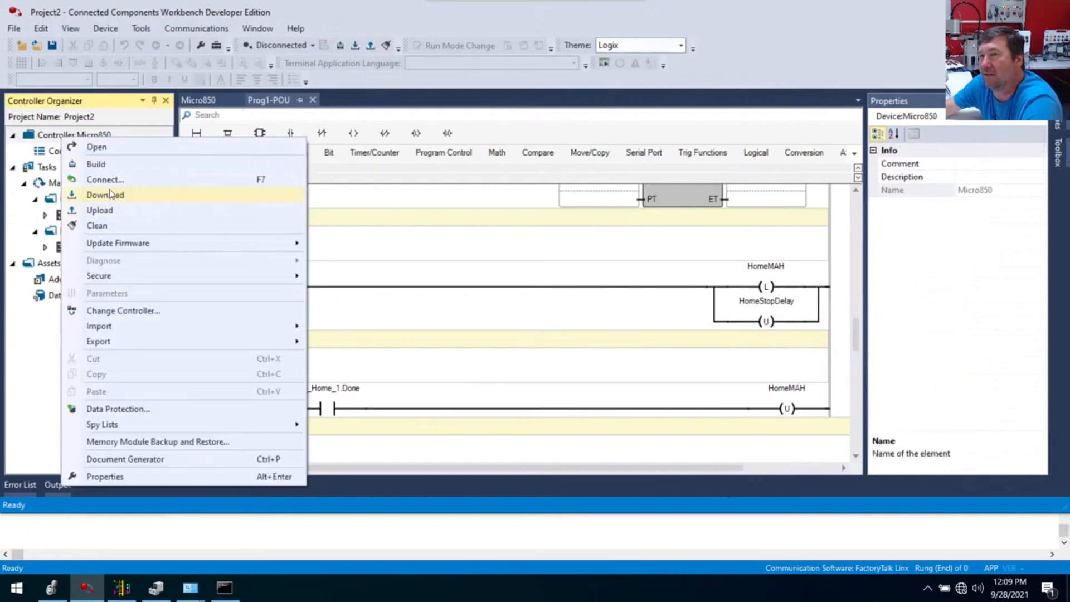
{"action": "mouse_move", "coordinate": [104, 180]}
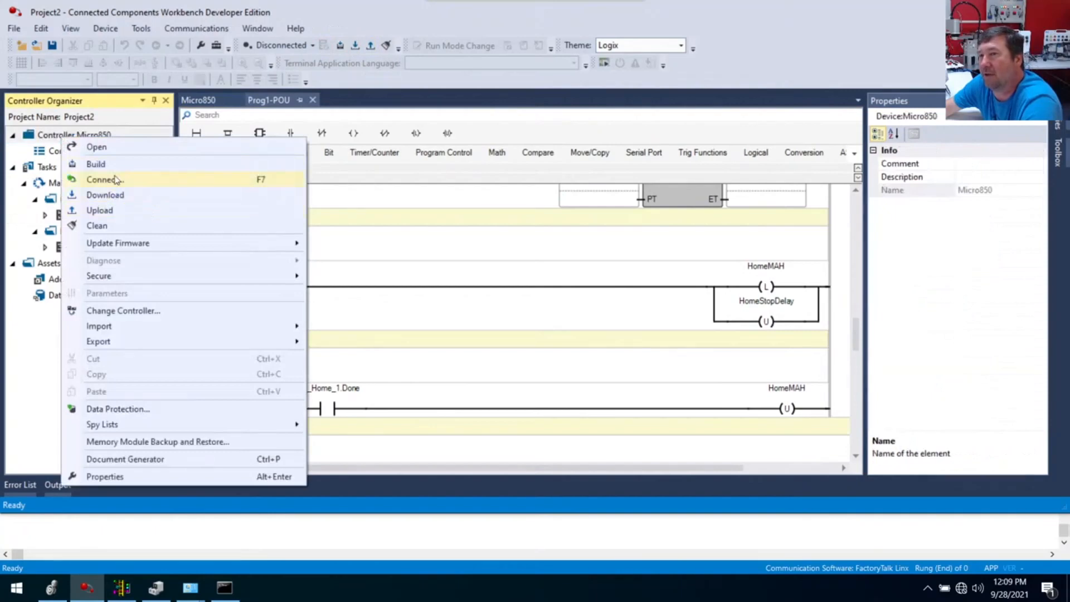
{"action": "mouse_move", "coordinate": [136, 184]}
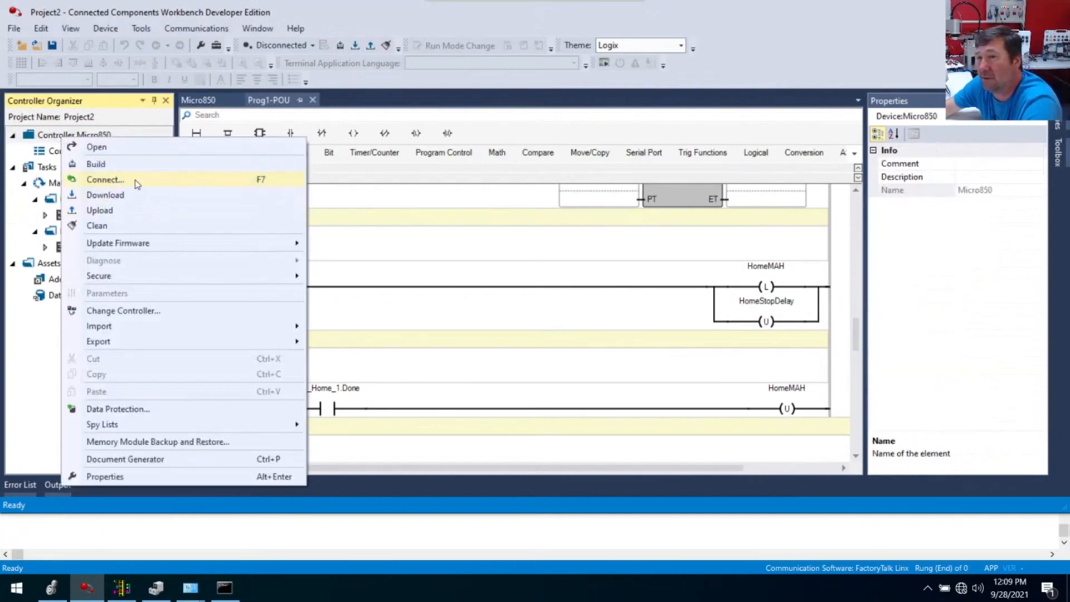
{"action": "mouse_move", "coordinate": [132, 204]}
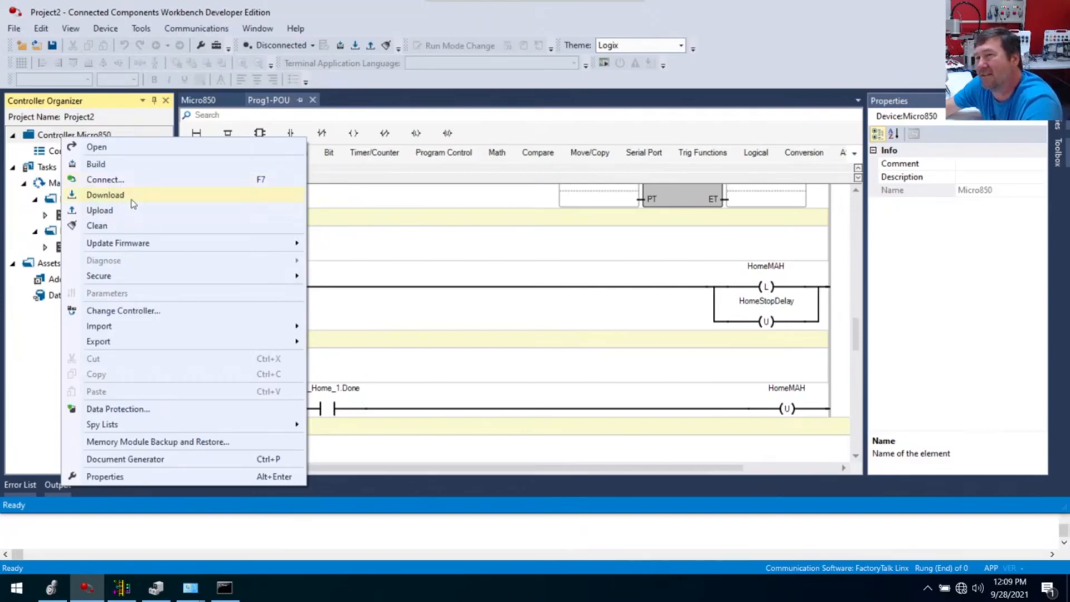
{"action": "mouse_move", "coordinate": [480, 243]}
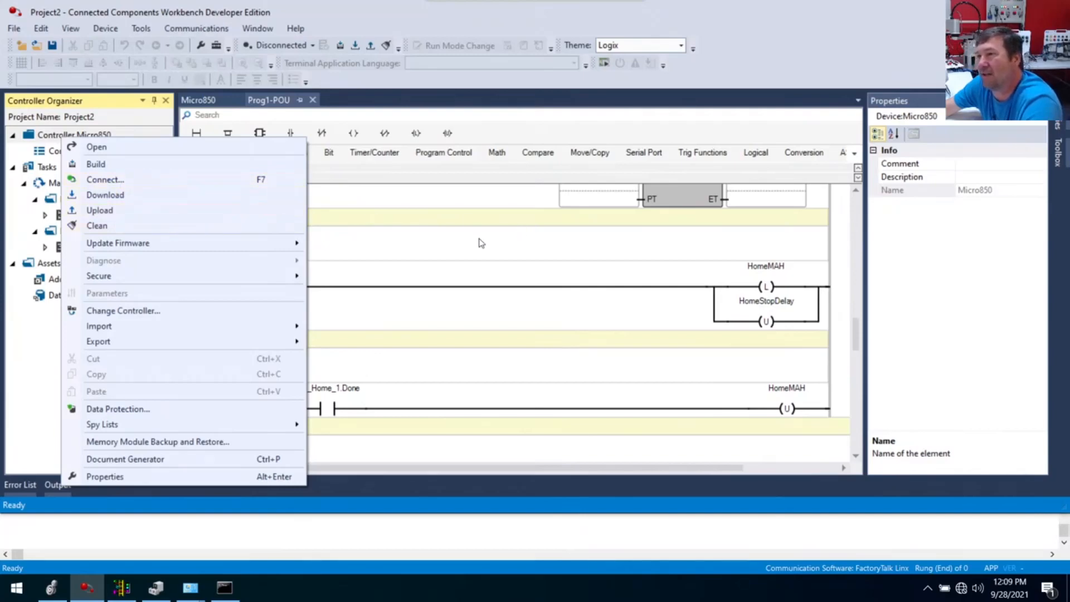